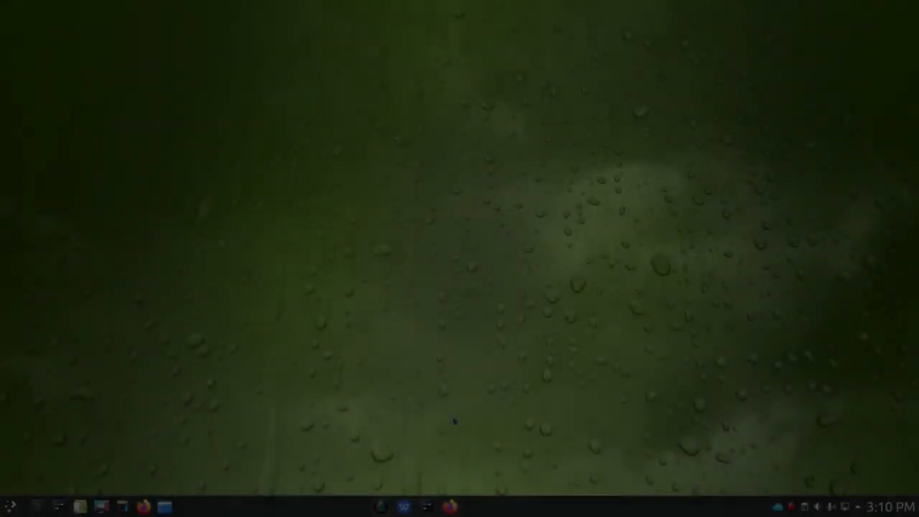
# - Open the WPS Writer document holding the GeckoLinux logo and description
pyautogui.click(411, 508)
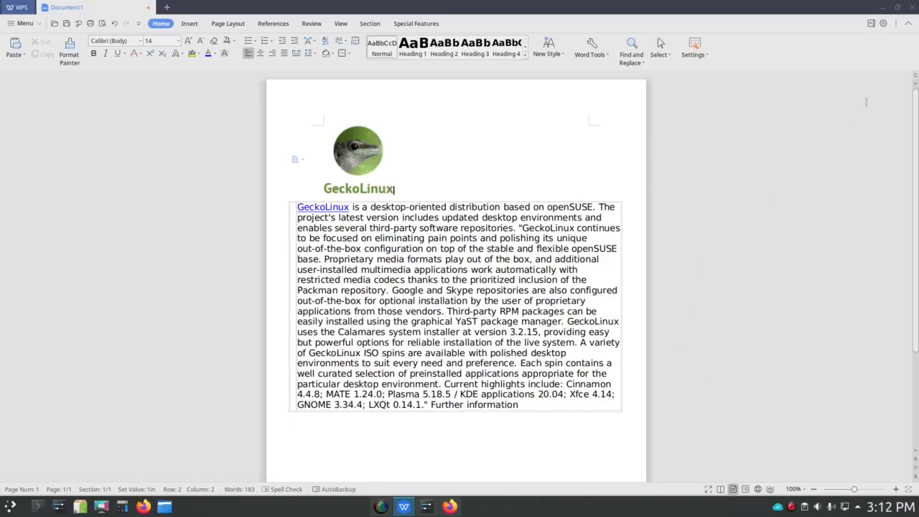
pyautogui.moveTo(913, 9)
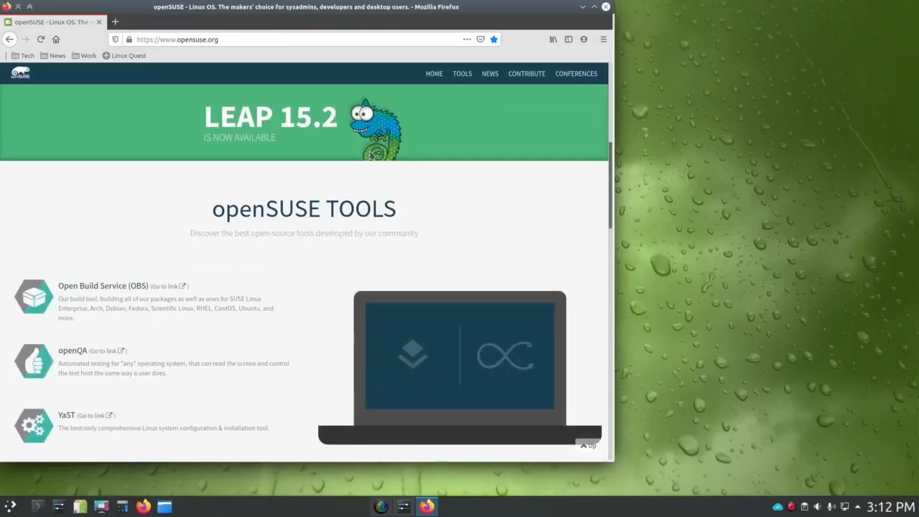
# - Scroll the opensuse.org page in Firefox toward the openSUSE Tools section
pyautogui.scroll(3)
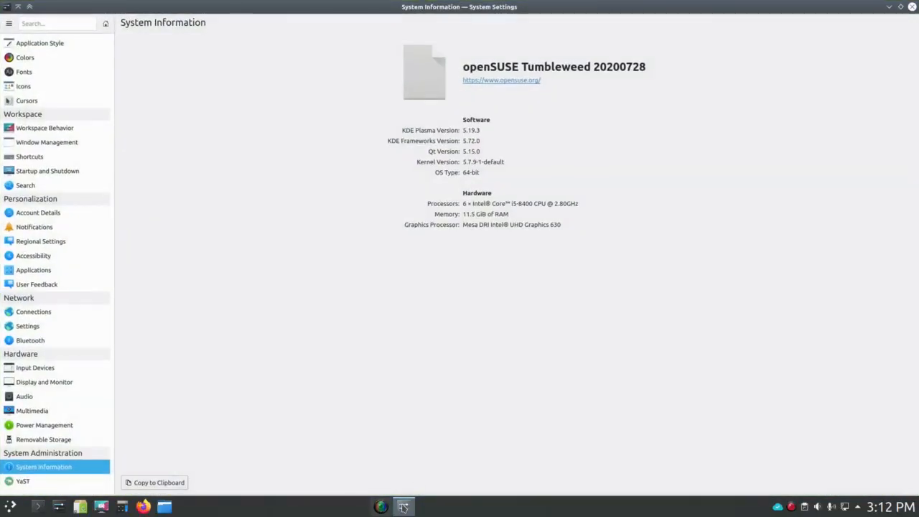
pyautogui.moveTo(603, 135)
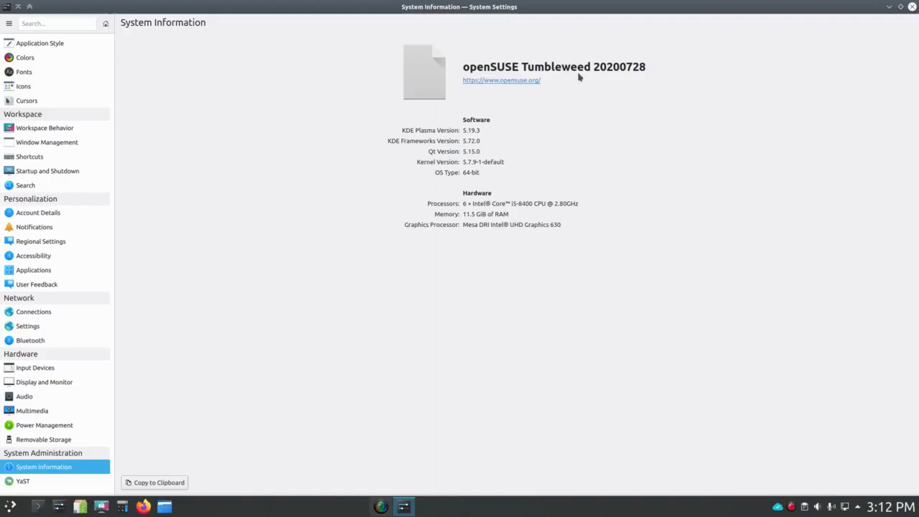
pyautogui.moveTo(616, 82)
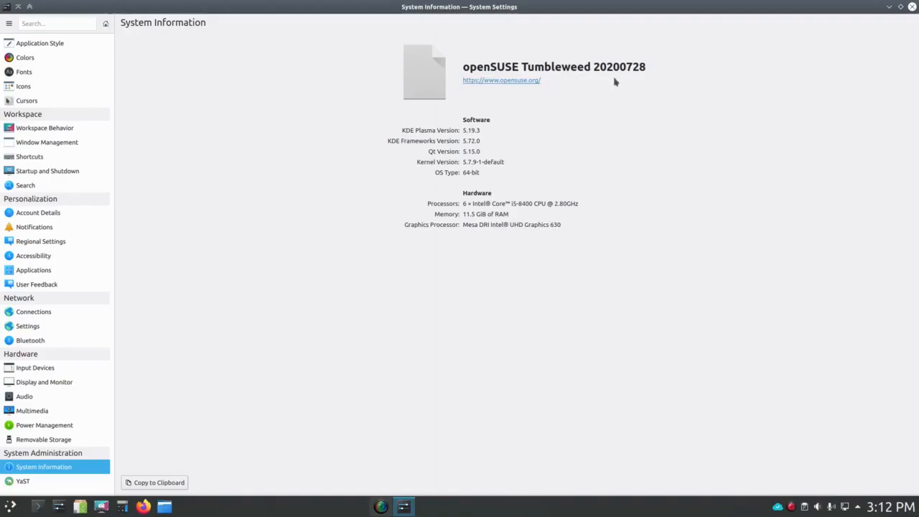
pyautogui.moveTo(766, 66)
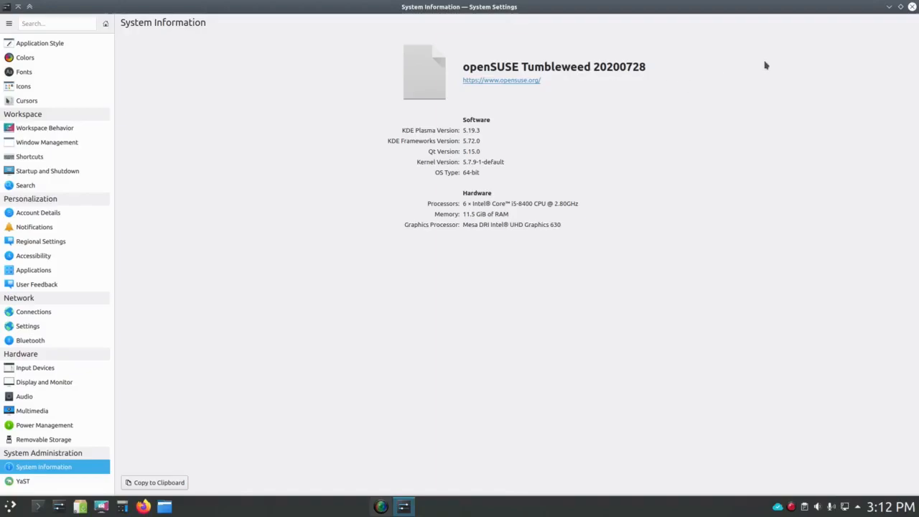
# - Close the System Settings window after reading the Tumbleweed system information
pyautogui.click(913, 7)
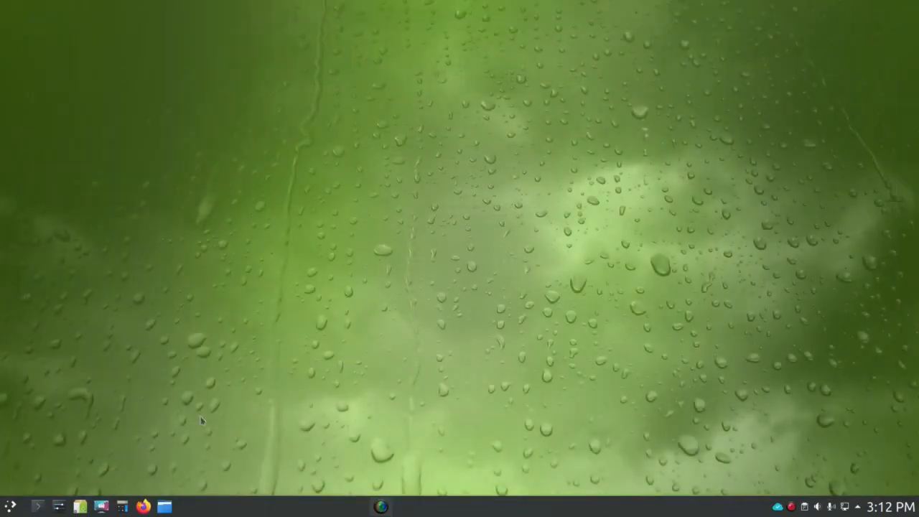
# - Open the application launcher menu to browse installed applications
pyautogui.click(10, 505)
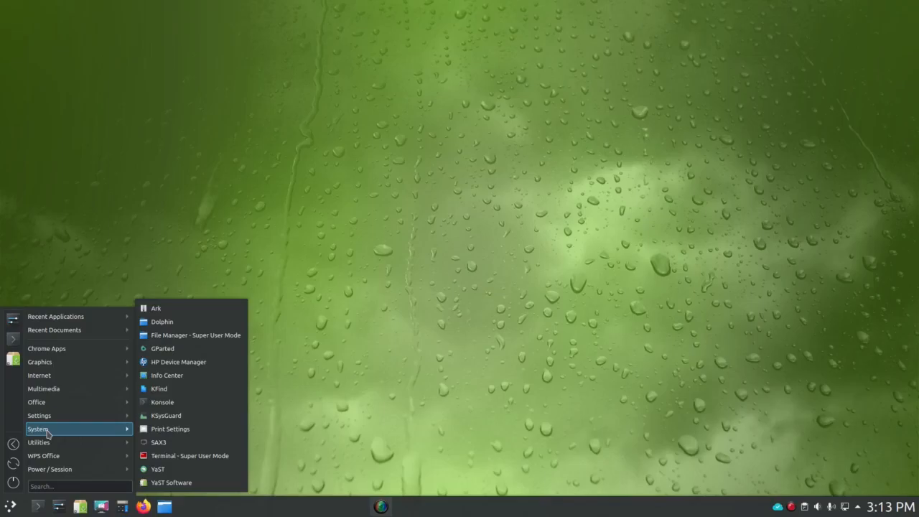
pyautogui.moveTo(209, 461)
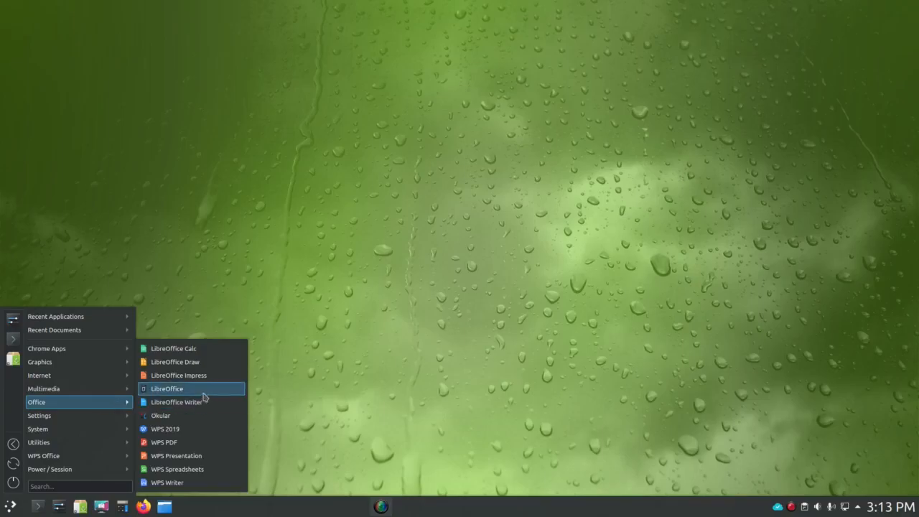
# - Launch LibreOffice, view About LibreOffice (7.0.0.0 beta2), and dismiss the dialog
pyautogui.click(166, 389)
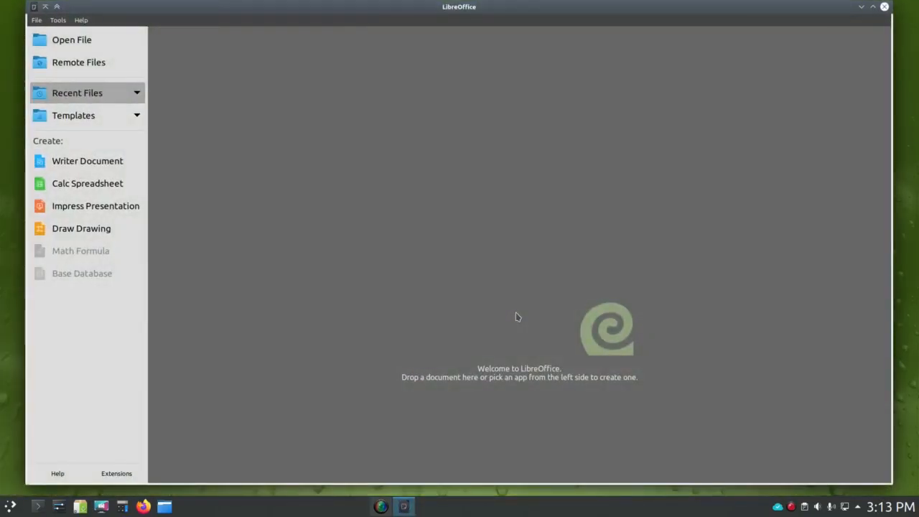
pyautogui.click(79, 19)
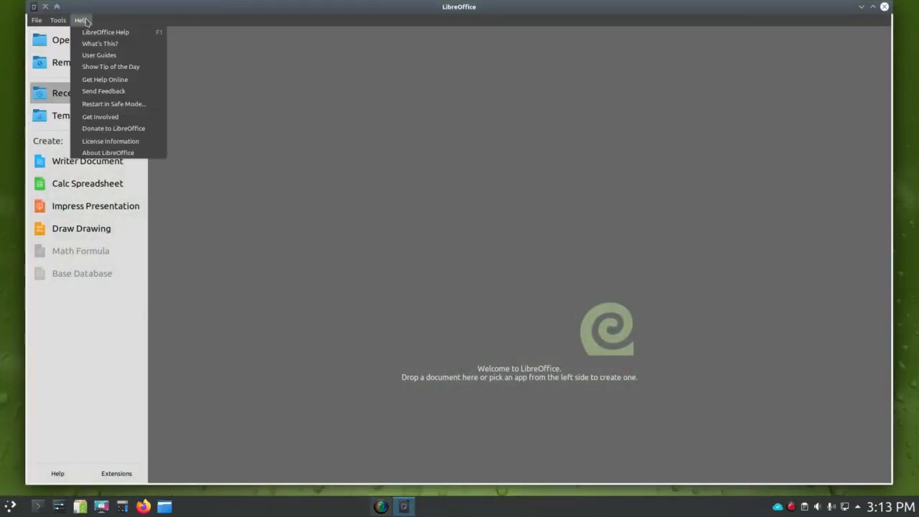
pyautogui.click(108, 153)
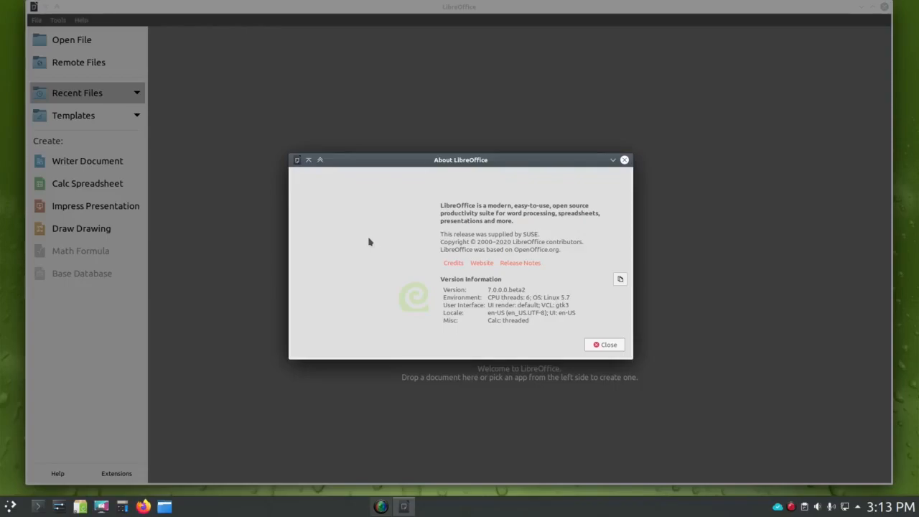
pyautogui.moveTo(466, 343)
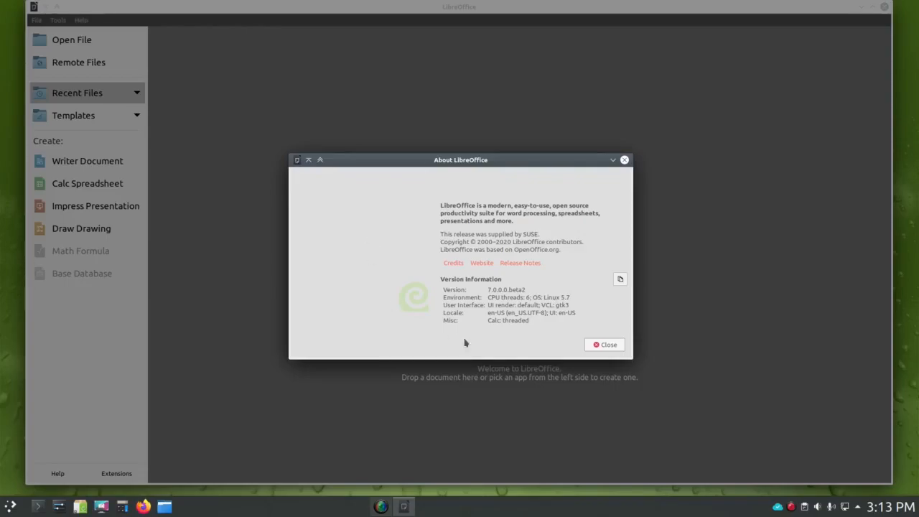
pyautogui.click(605, 345)
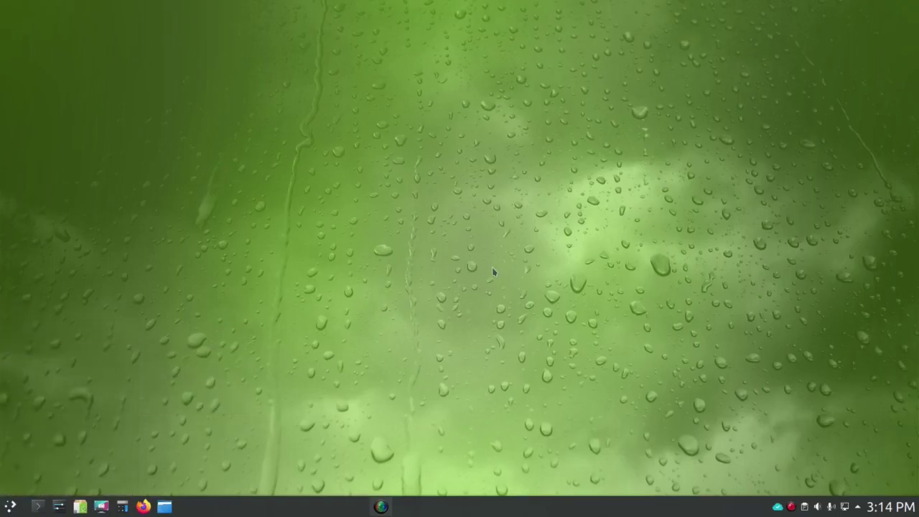
pyautogui.moveTo(489, 273)
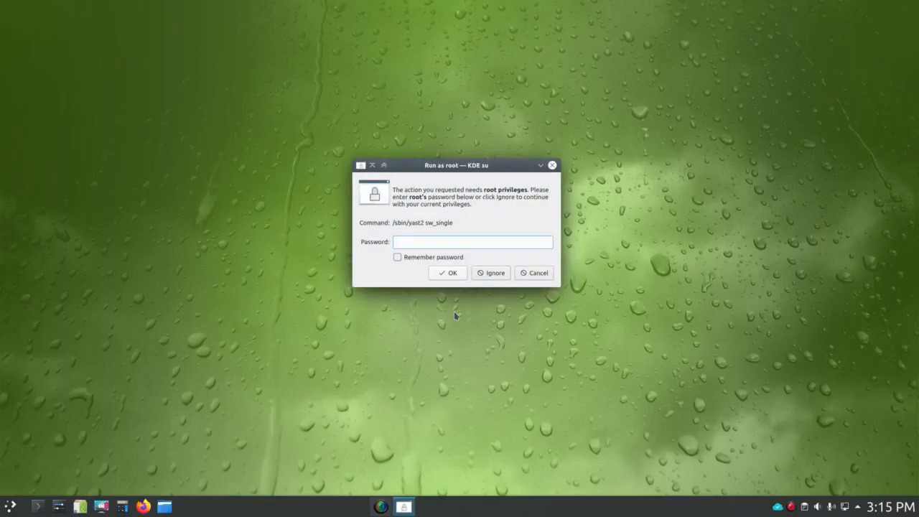
# - Enter the root password in KDE su and confirm
pyautogui.write('password')
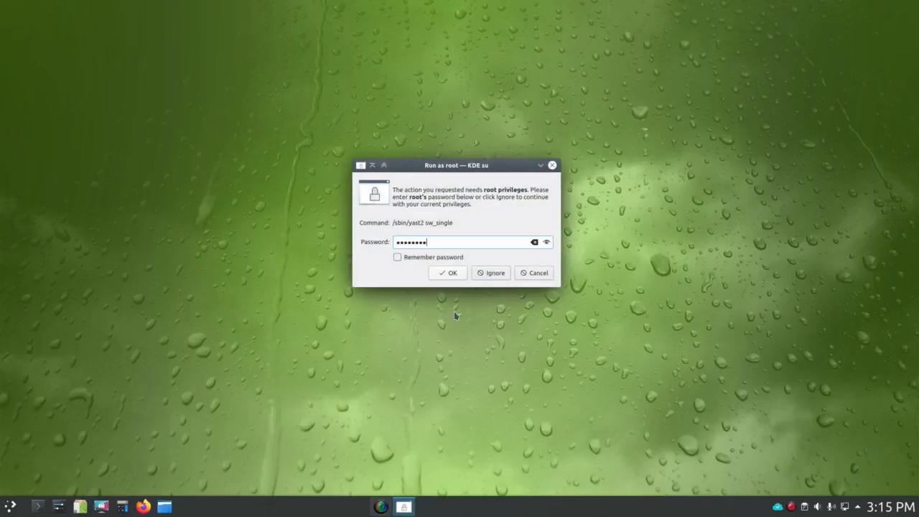
pyautogui.click(448, 272)
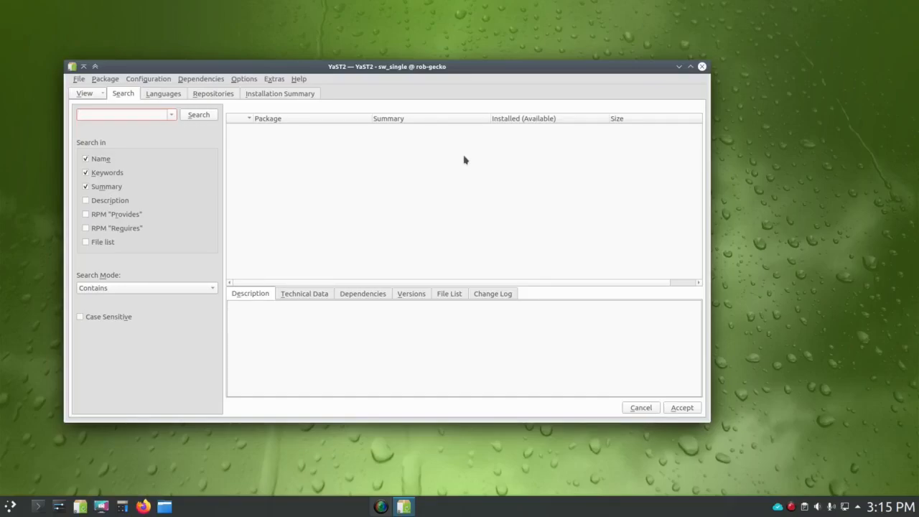
pyautogui.moveTo(338, 188)
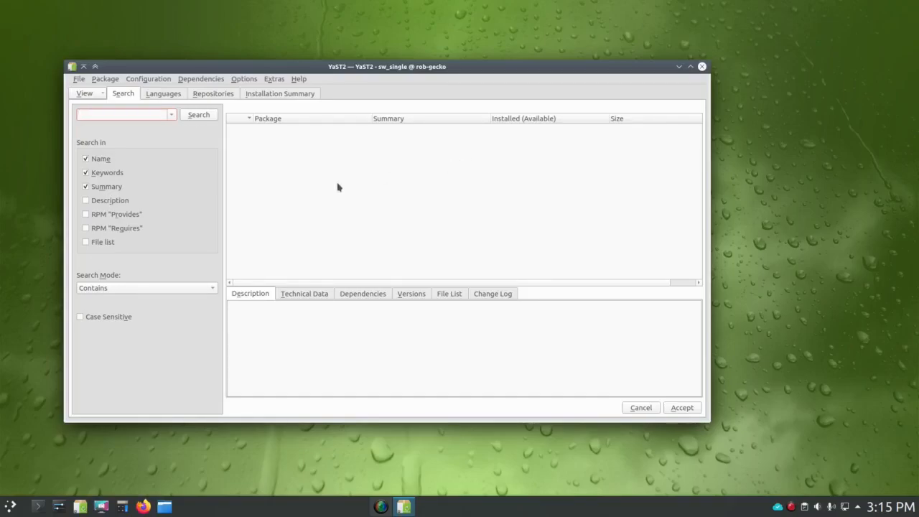
# - List packages by repository, browsing Google-chrome, Google-talkplugin, then Nvidia
pyautogui.click(213, 93)
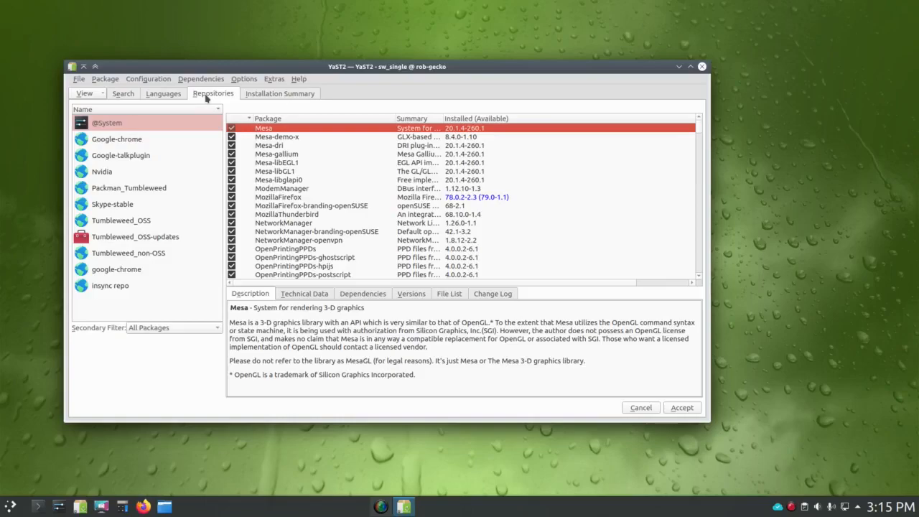
pyautogui.moveTo(117, 139)
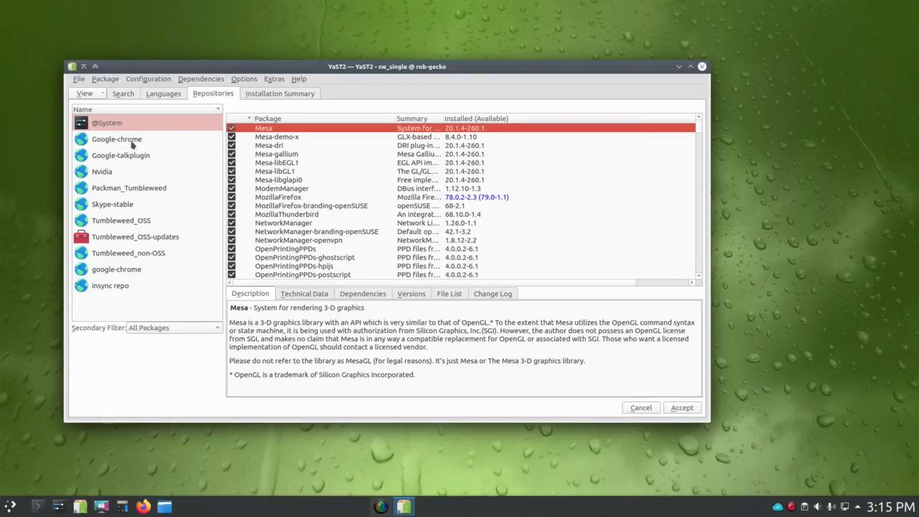
pyautogui.click(116, 138)
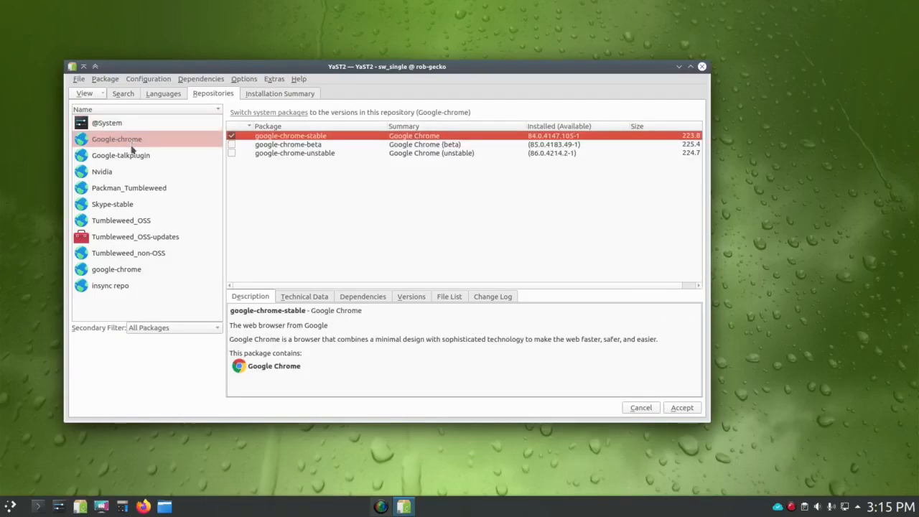
pyautogui.click(121, 155)
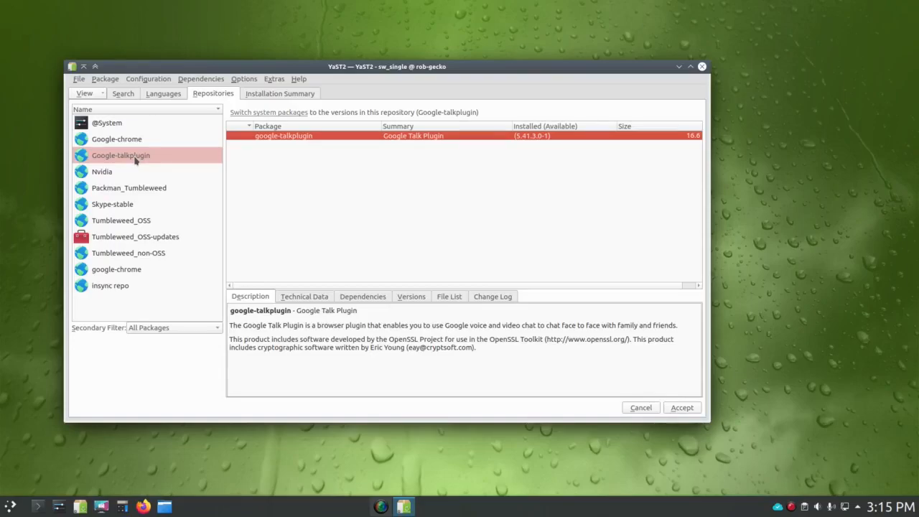
pyautogui.click(102, 171)
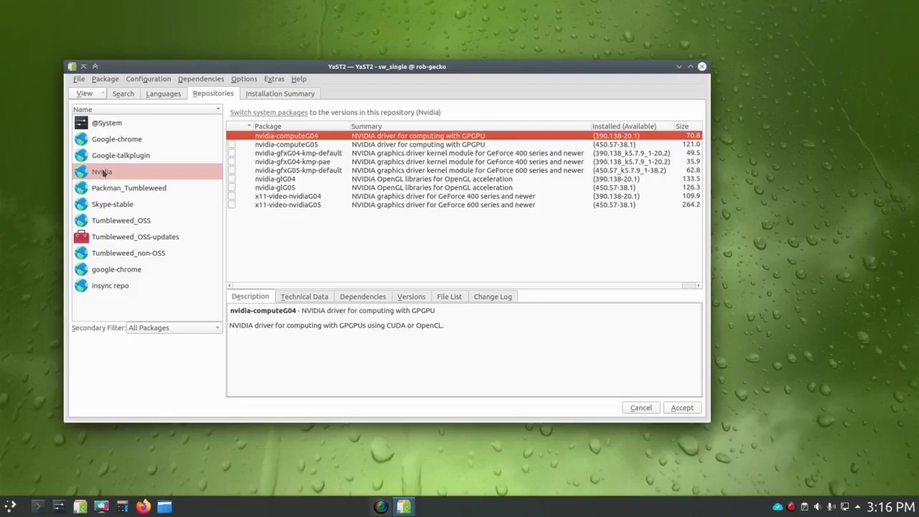
pyautogui.moveTo(147, 176)
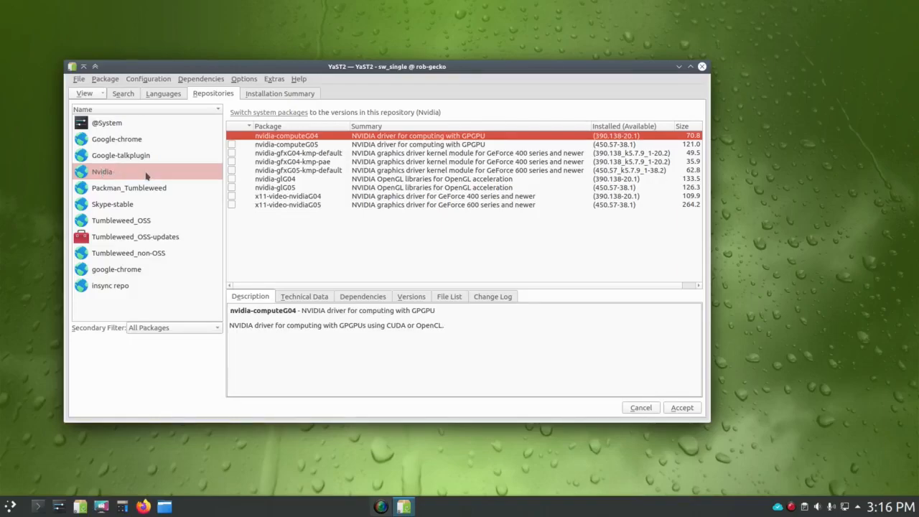
pyautogui.moveTo(314, 140)
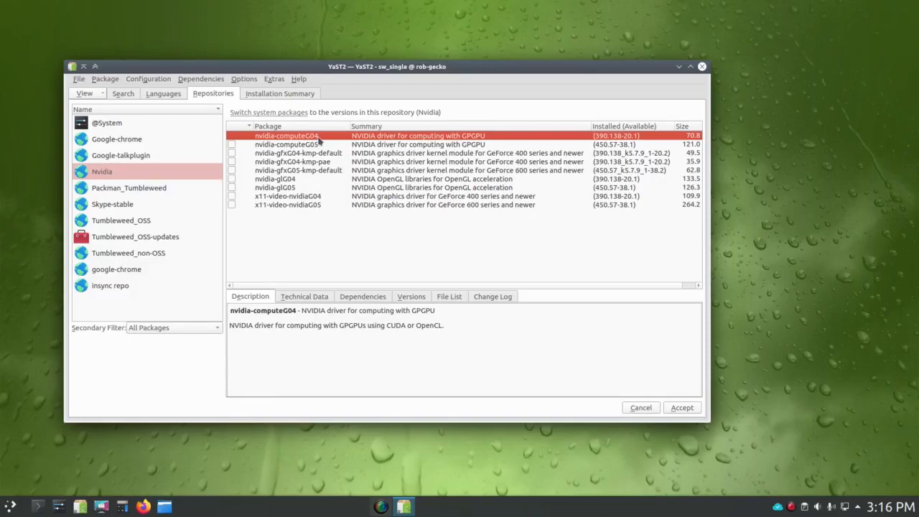
pyautogui.moveTo(312, 153)
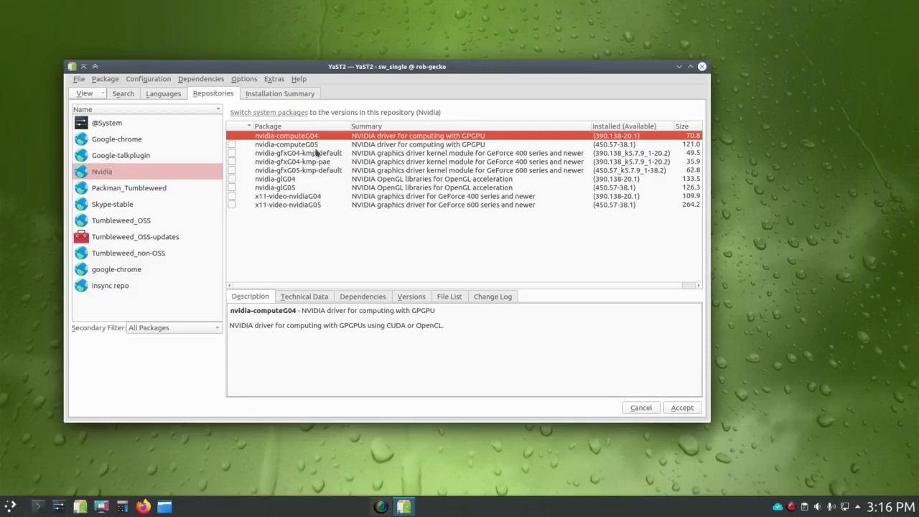
# - Show and scroll through the Packman_Tumbleweed repository's packages
pyautogui.click(129, 187)
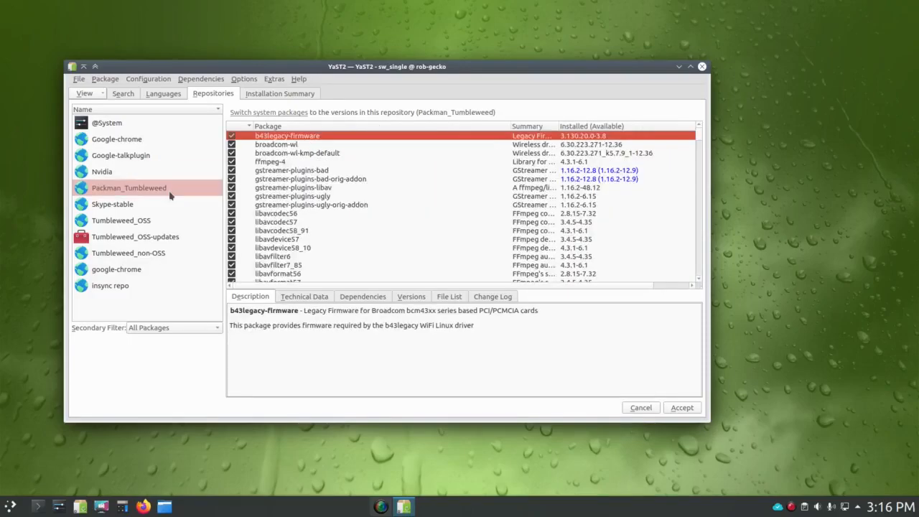
pyautogui.moveTo(417, 196)
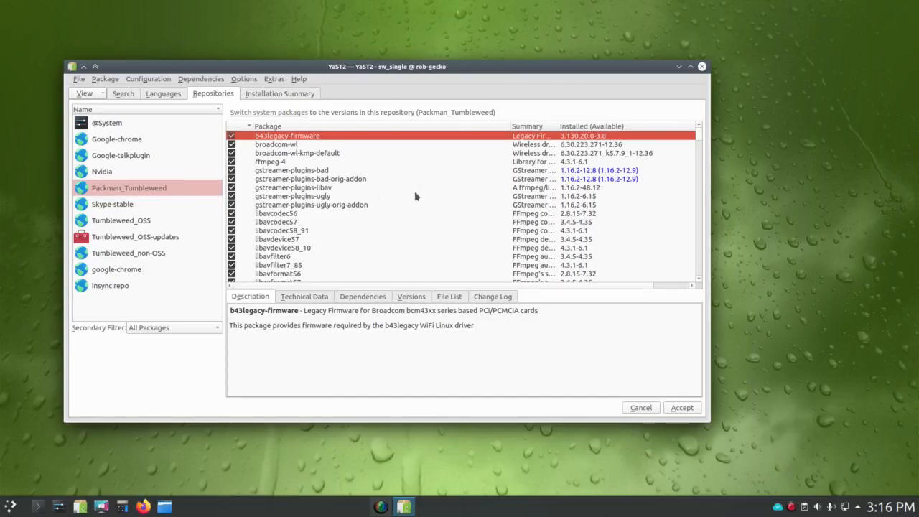
pyautogui.scroll(-3)
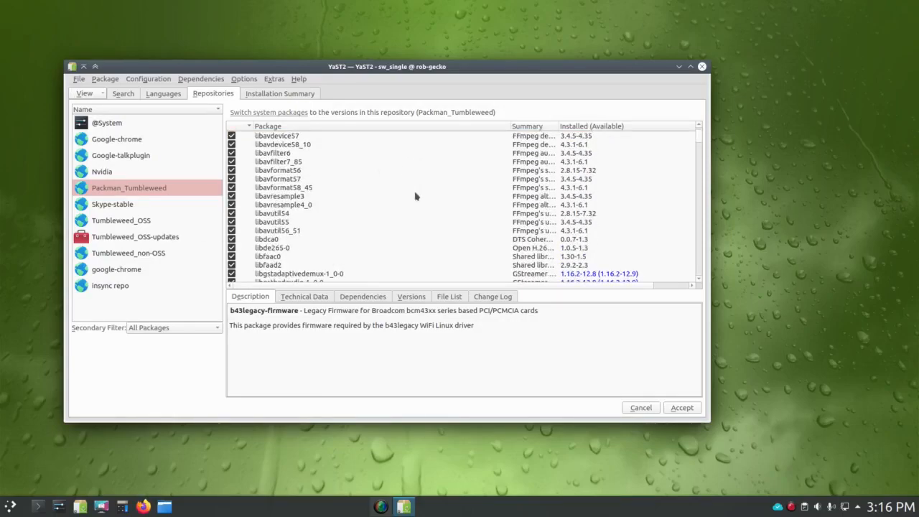
pyautogui.scroll(-3)
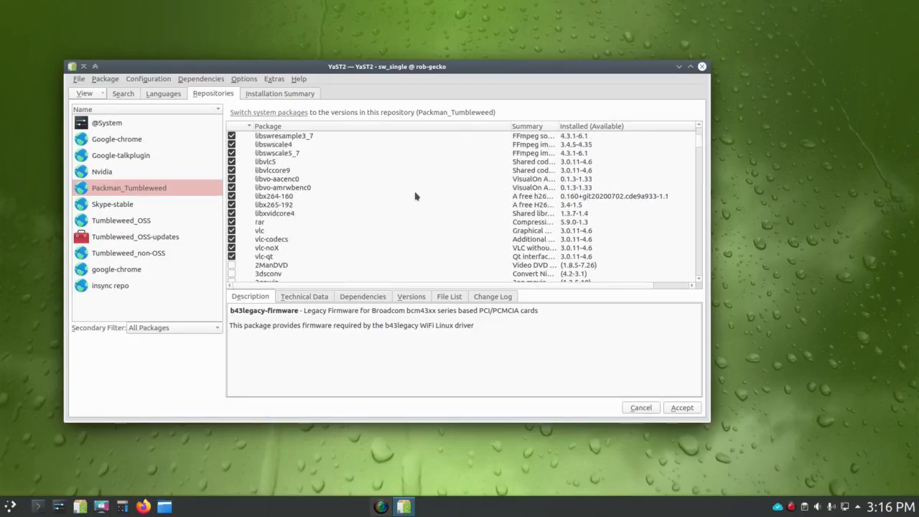
pyautogui.scroll(-3)
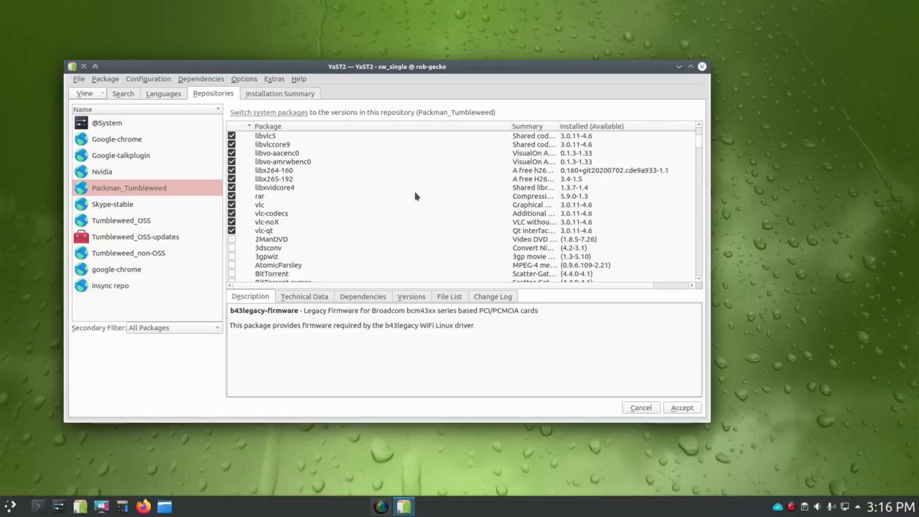
pyautogui.scroll(-3)
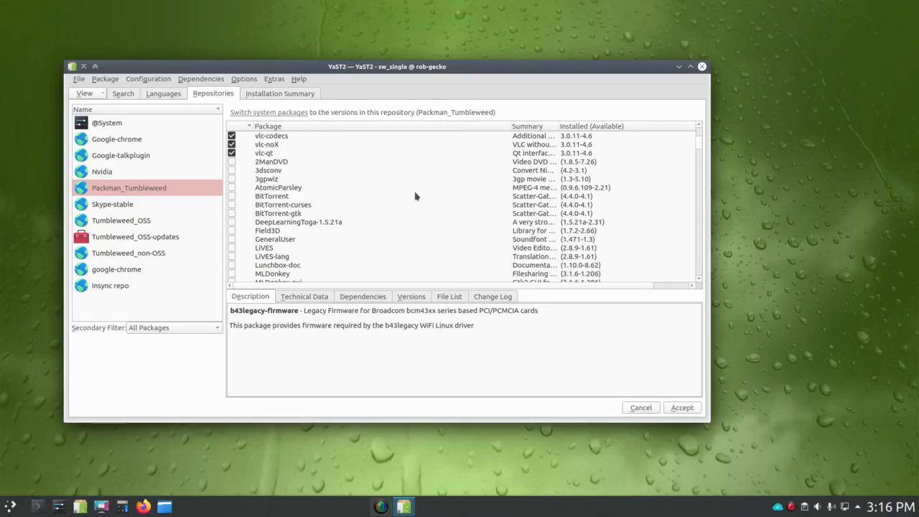
pyautogui.scroll(-3)
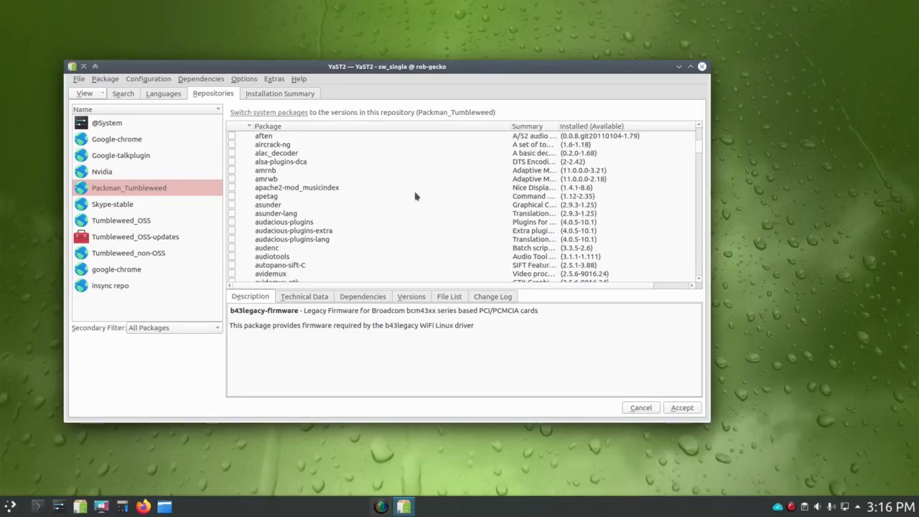
pyautogui.scroll(-3)
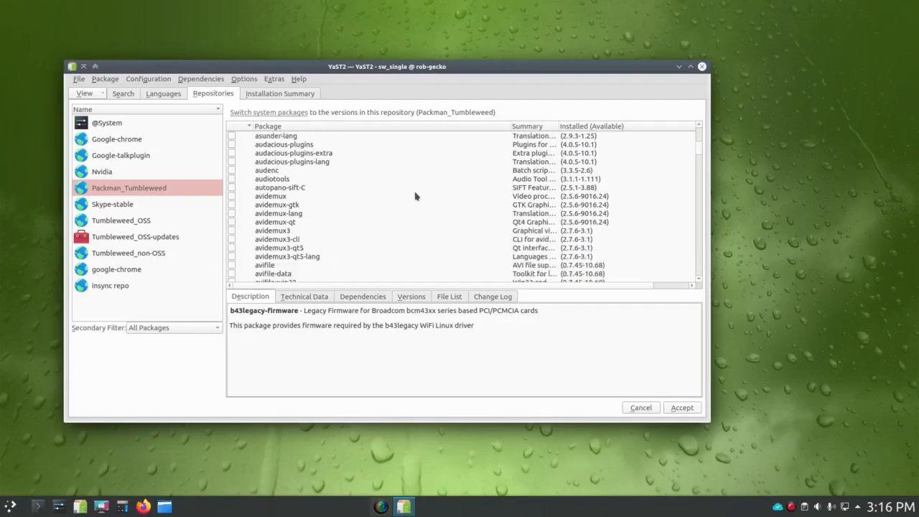
pyautogui.scroll(-3)
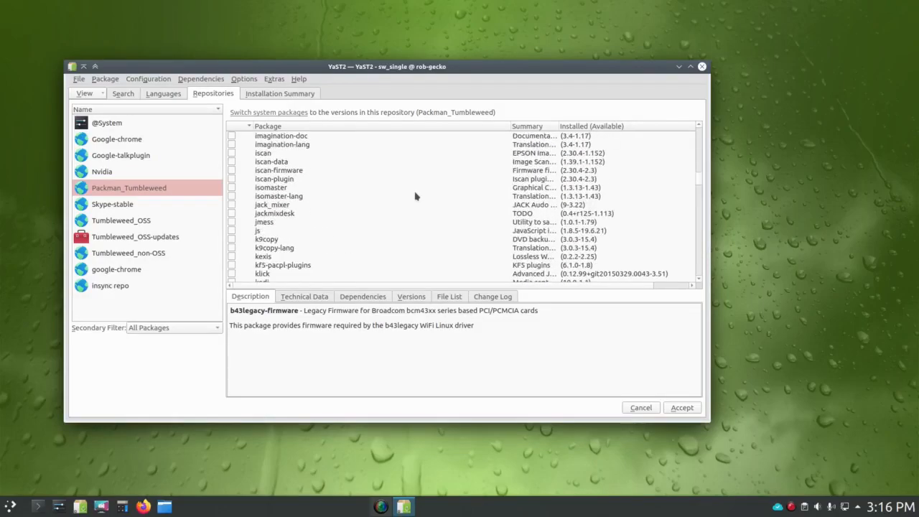
# - Browse the Skype-stable, Tumbleweed_OSS and Tumbleweed_non-OSS repository packages
pyautogui.click(112, 204)
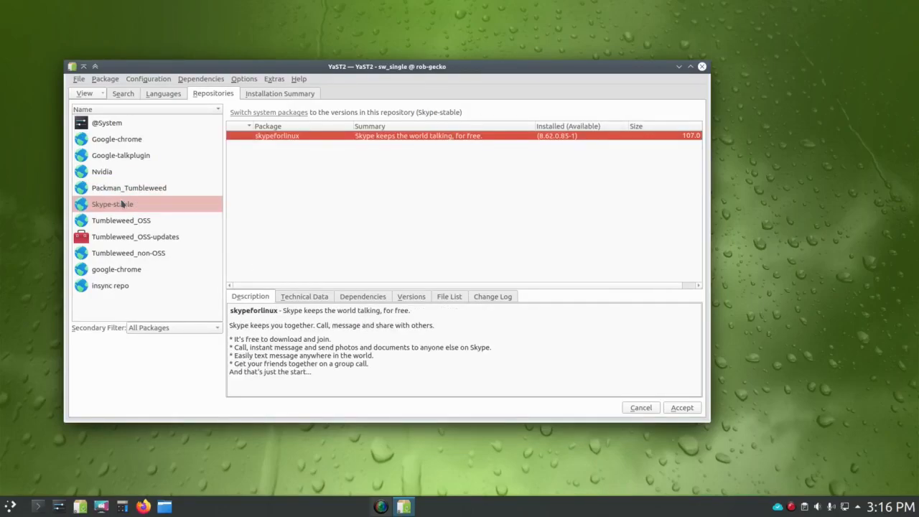
pyautogui.moveTo(122, 224)
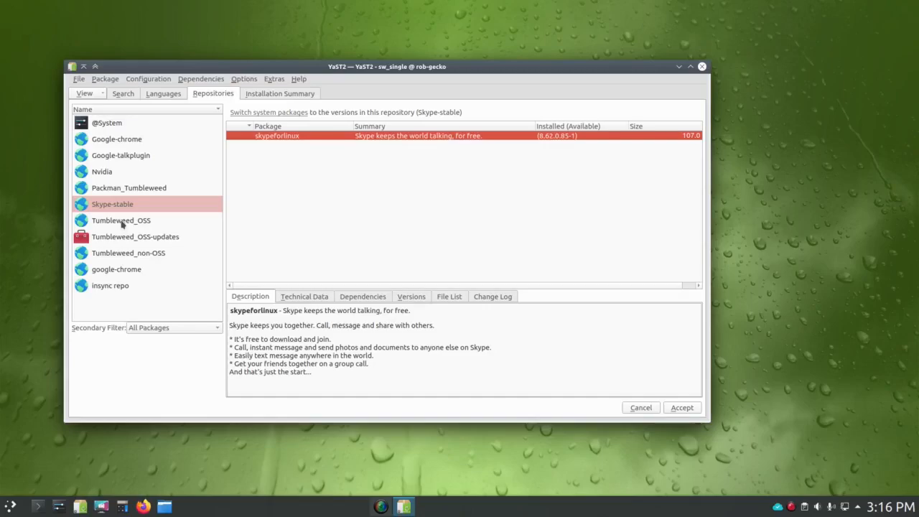
pyautogui.moveTo(128, 224)
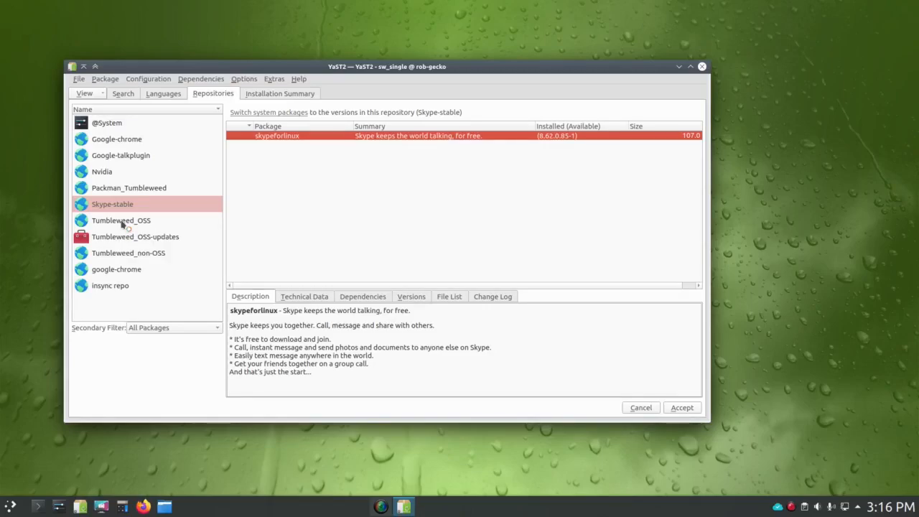
pyautogui.click(120, 220)
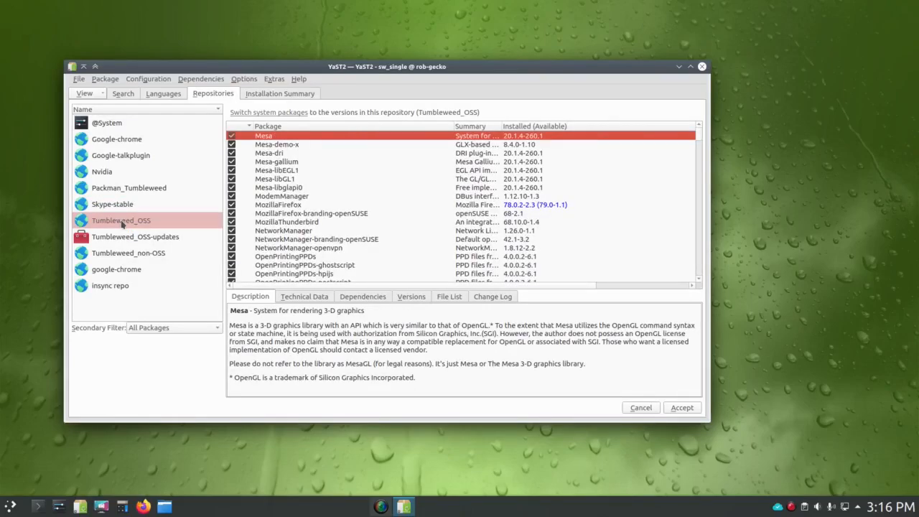
pyautogui.moveTo(109, 286)
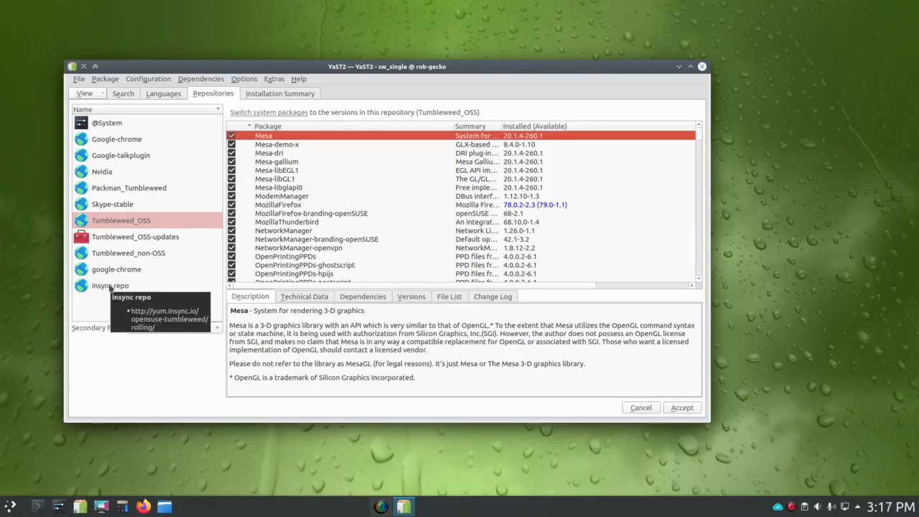
pyautogui.moveTo(128, 253)
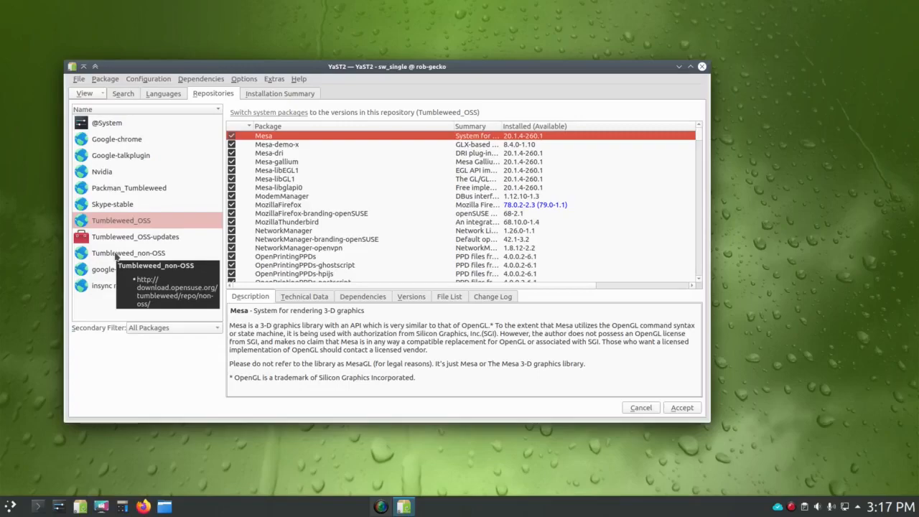
pyautogui.click(128, 253)
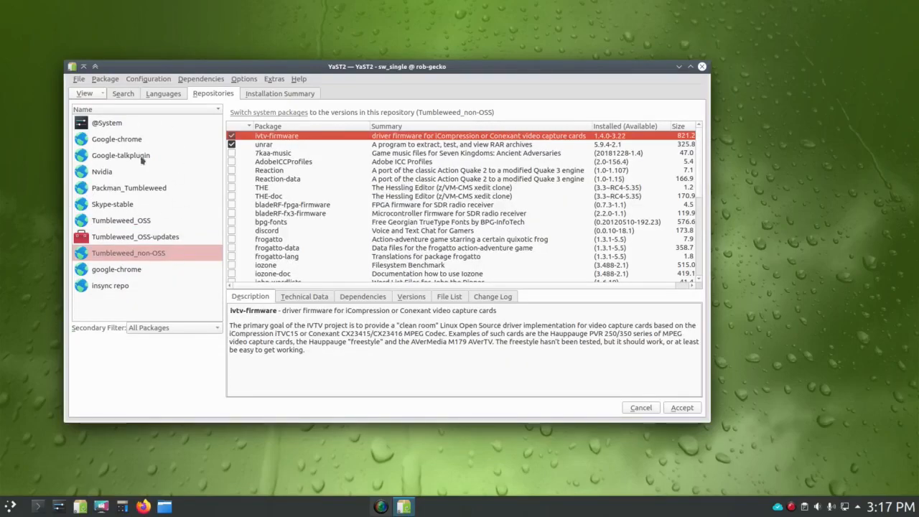
pyautogui.moveTo(171, 174)
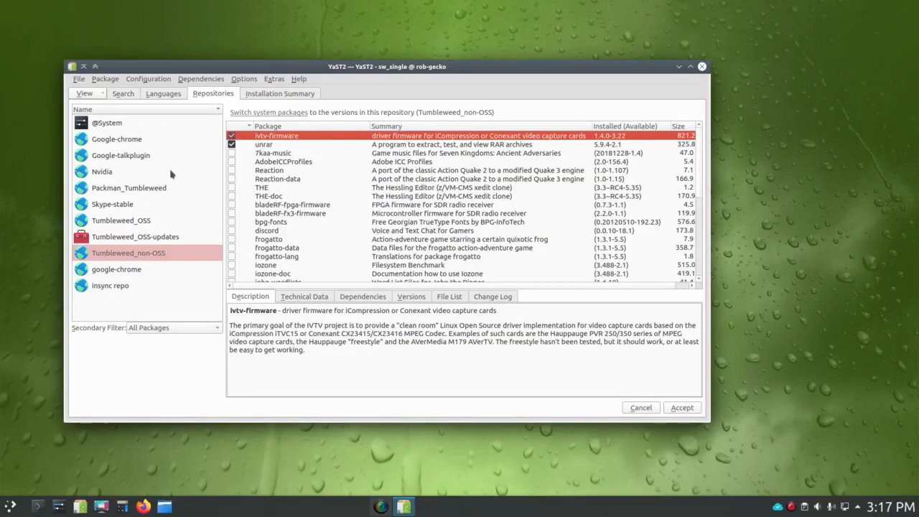
pyautogui.moveTo(427, 372)
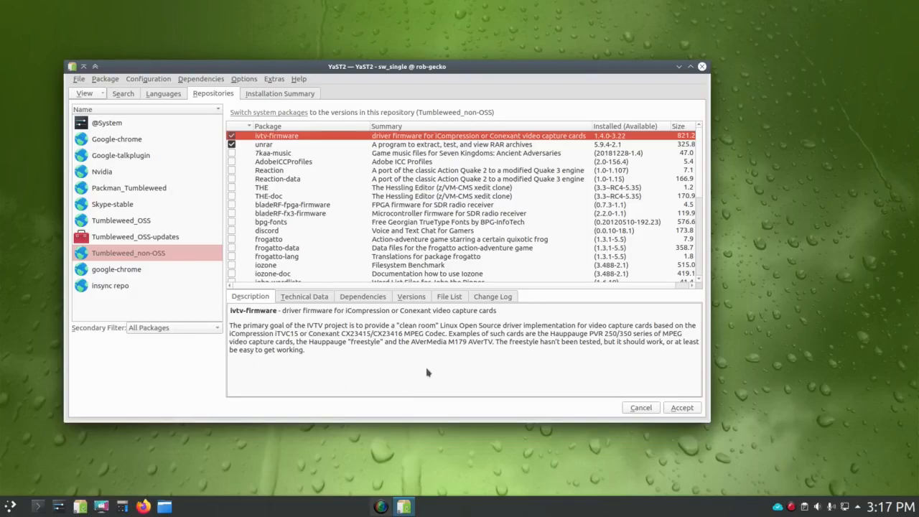
pyautogui.moveTo(418, 383)
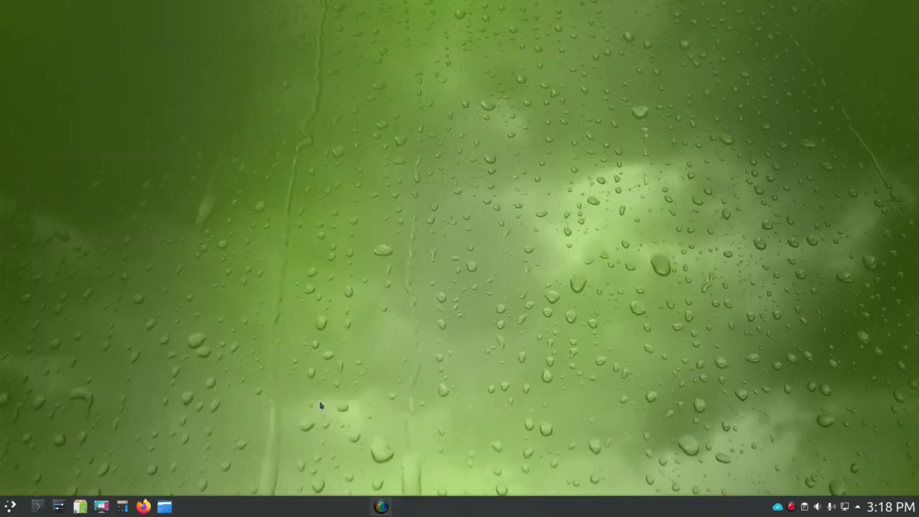
pyautogui.moveTo(124, 430)
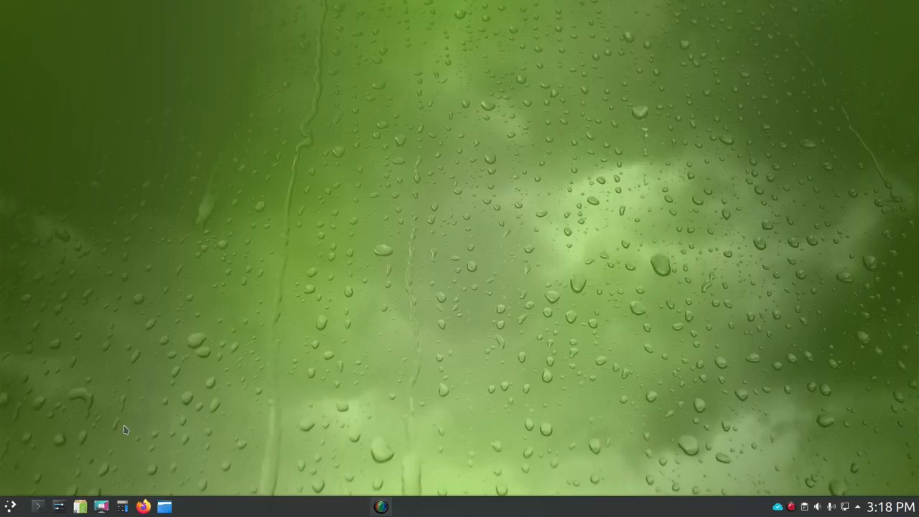
# - Show the alternative launcher widgets from the application launcher's context menu
pyautogui.click(35, 505)
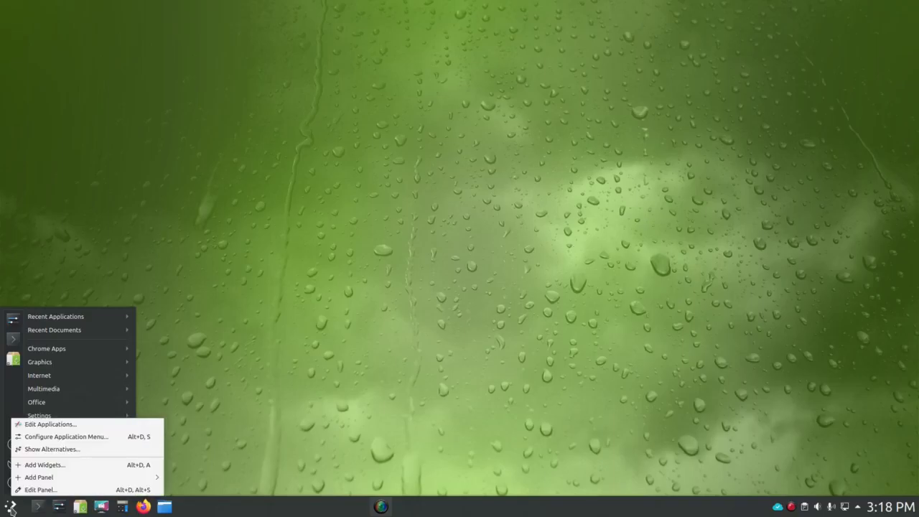
pyautogui.moveTo(38, 449)
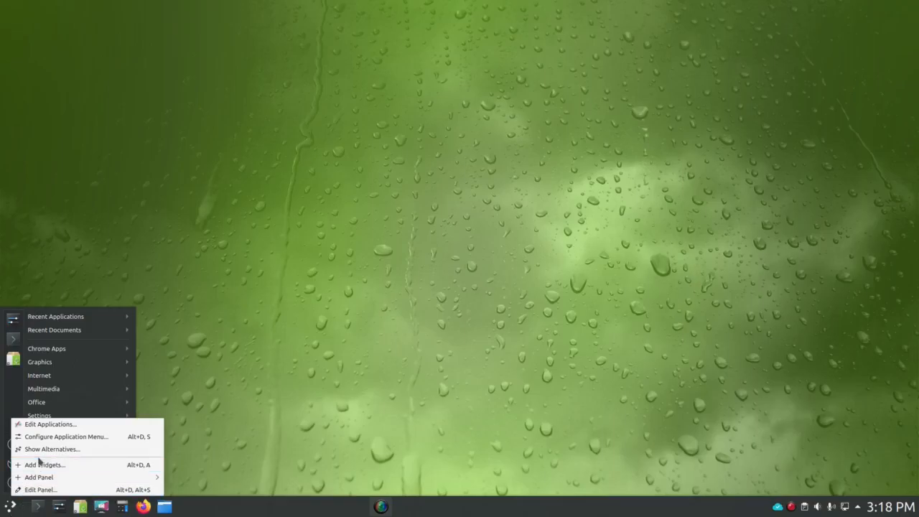
pyautogui.click(52, 450)
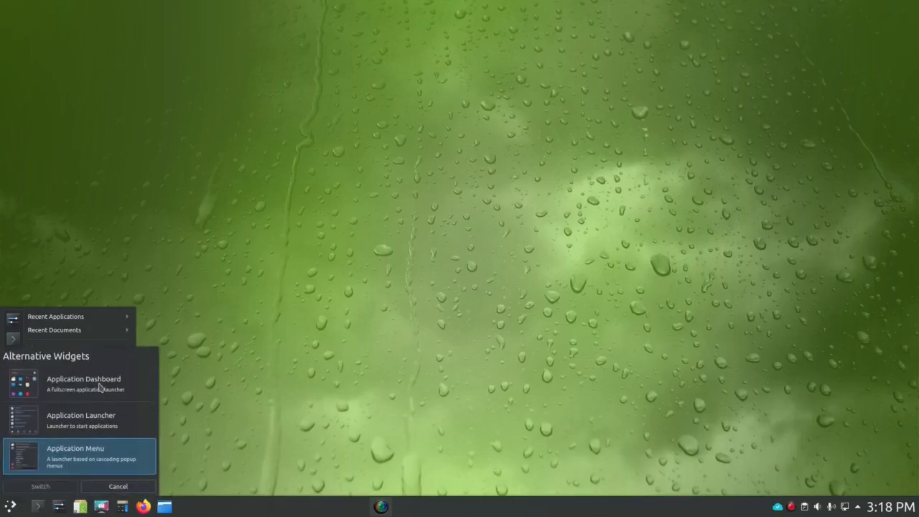
pyautogui.moveTo(122, 425)
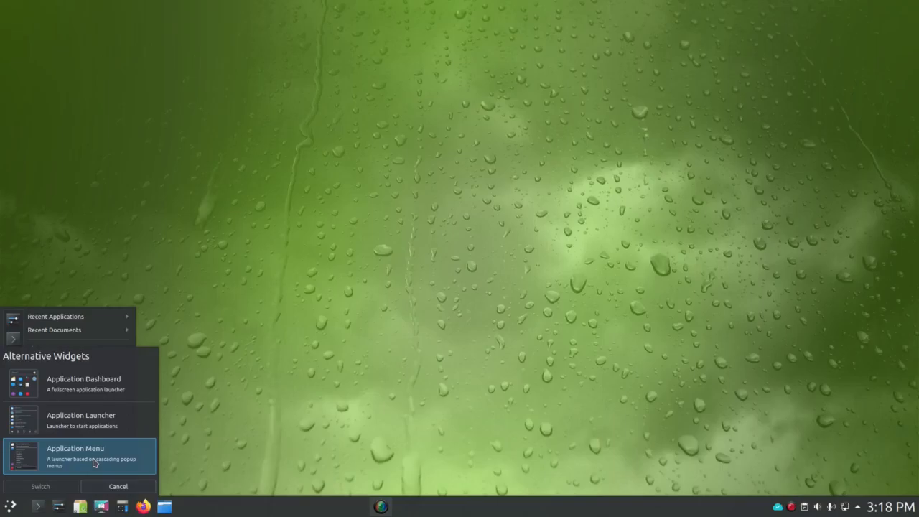
pyautogui.moveTo(211, 430)
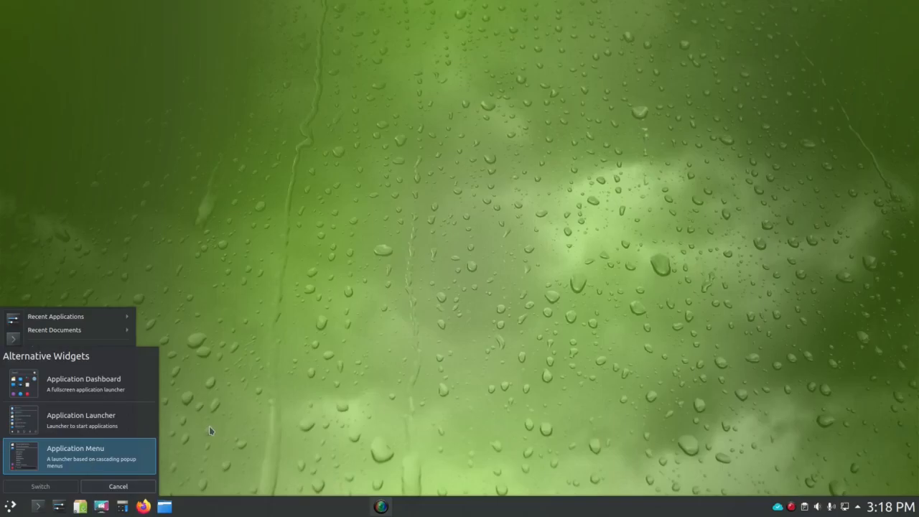
pyautogui.moveTo(119, 486)
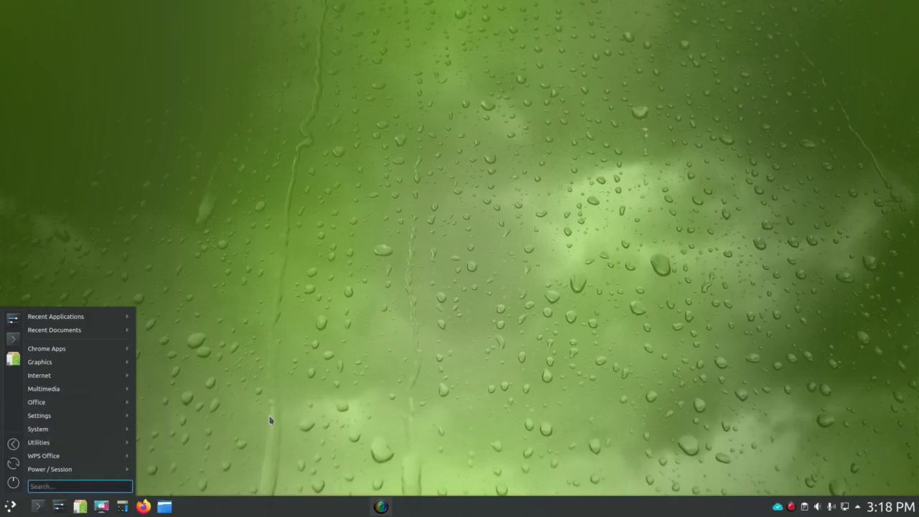
pyautogui.moveTo(268, 418)
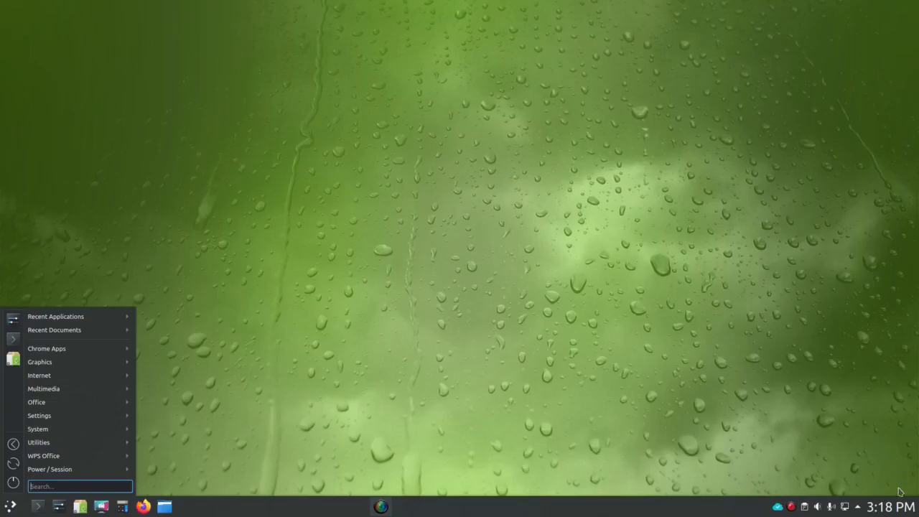
pyautogui.moveTo(891, 502)
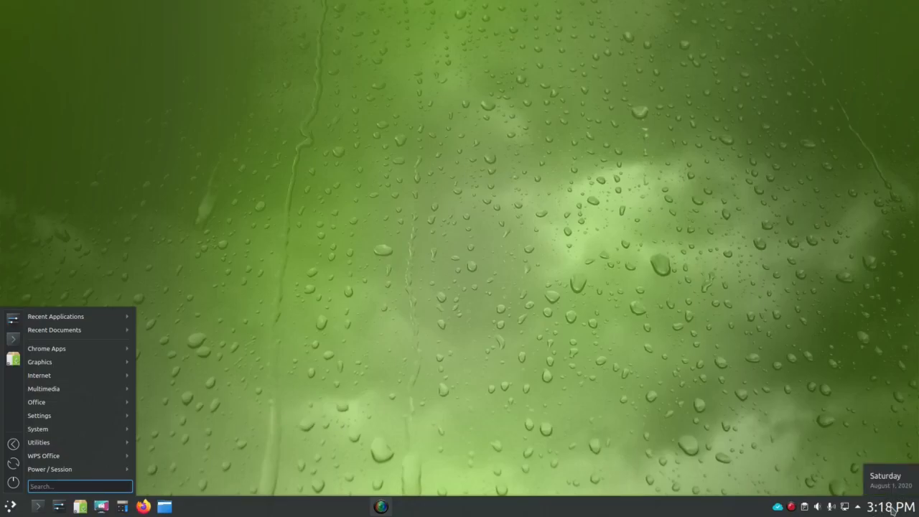
pyautogui.click(509, 390)
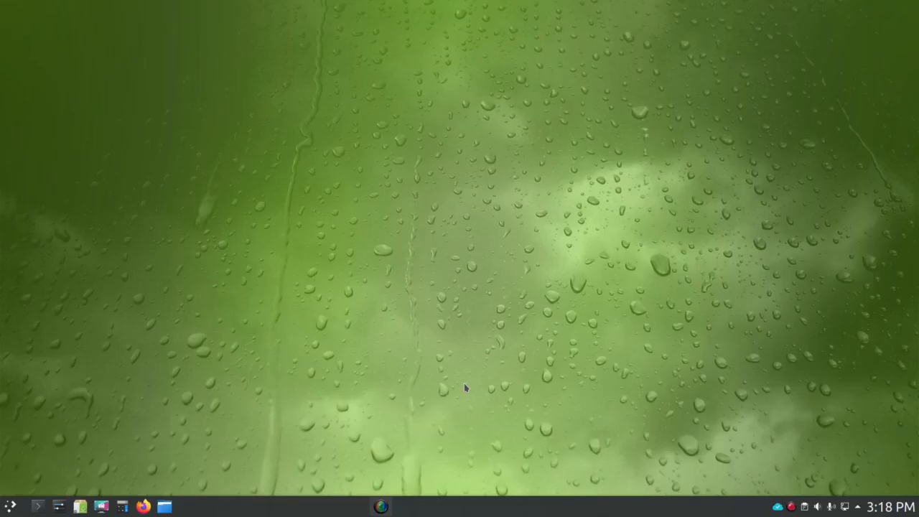
pyautogui.moveTo(467, 388)
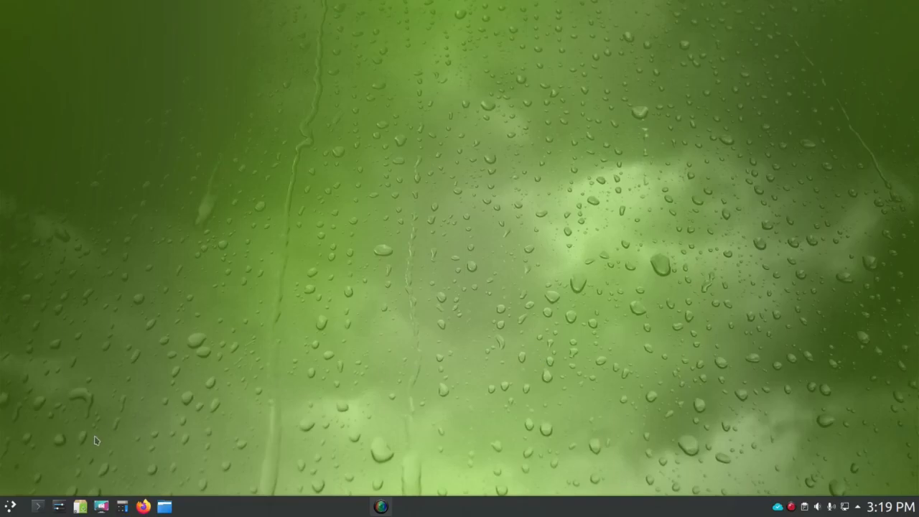
pyautogui.moveTo(142, 504)
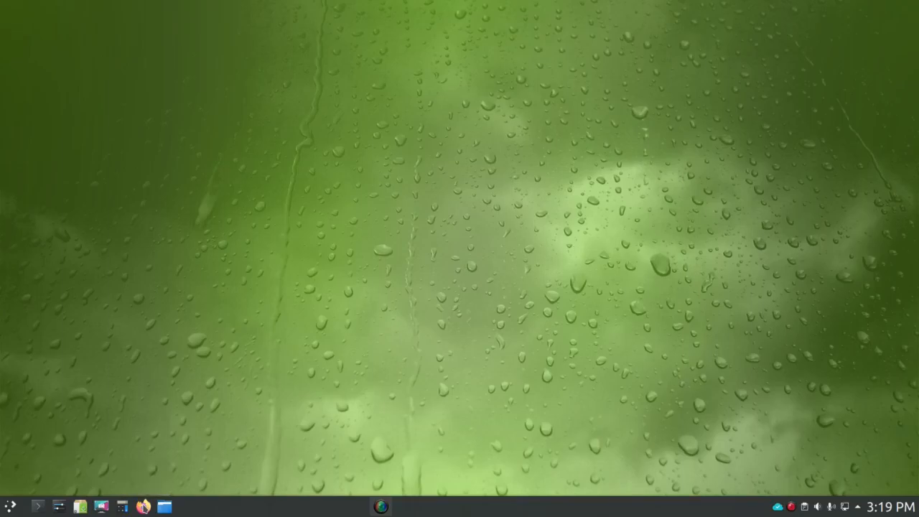
# - Open software.opensuse.org in Firefox via a Google search and search 'simplesc'
pyautogui.click(139, 506)
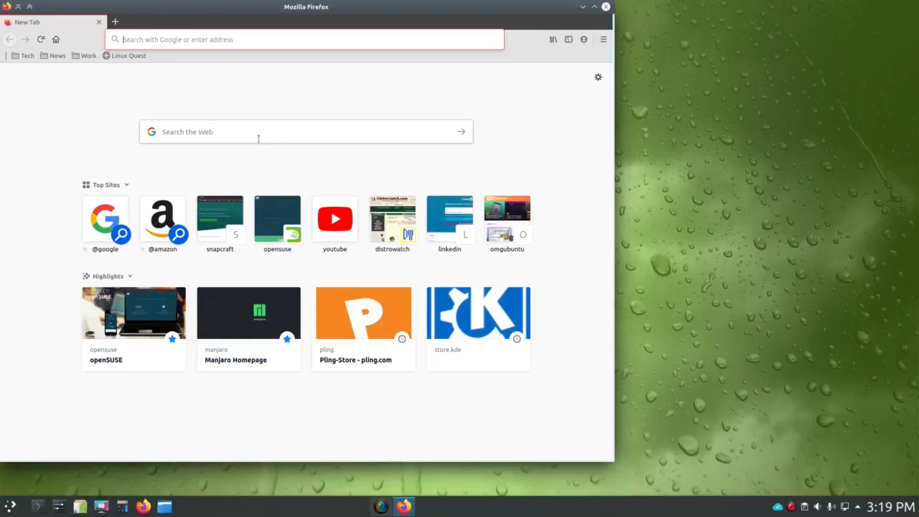
pyautogui.write('opensuse software')
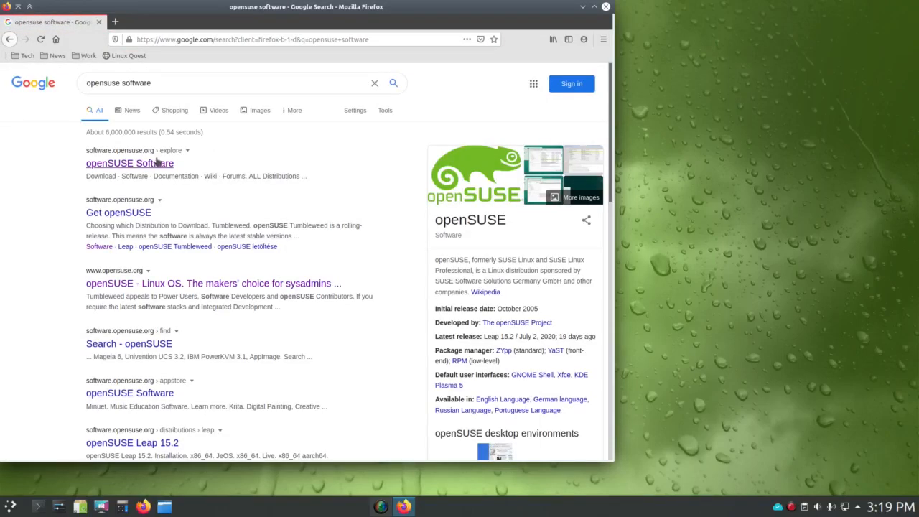
pyautogui.click(129, 163)
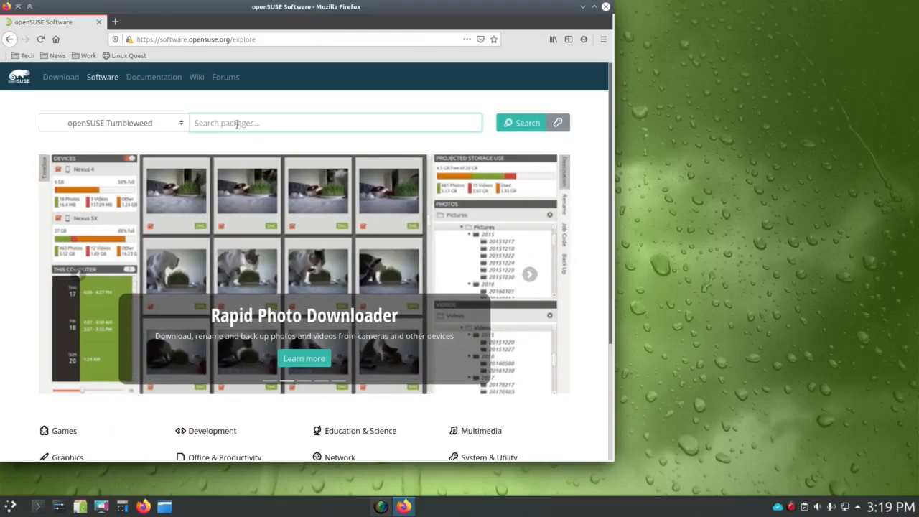
pyautogui.write('simplesc')
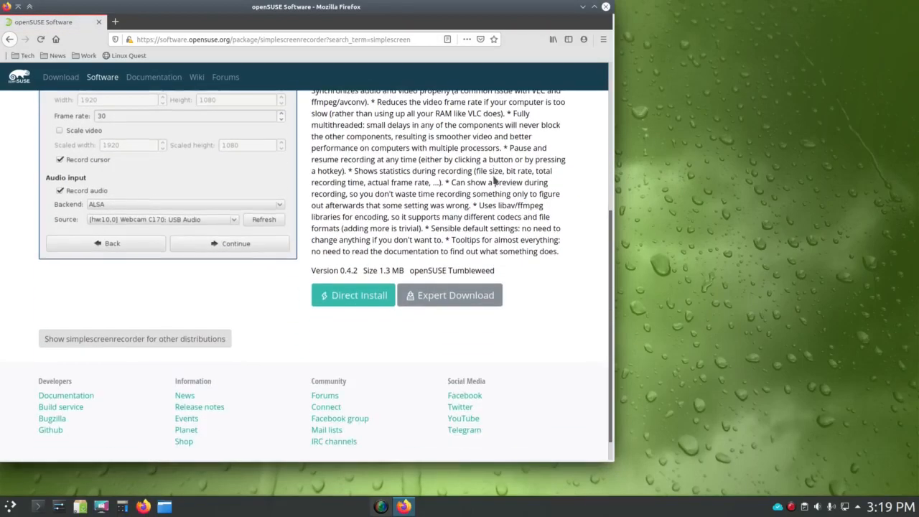
pyautogui.moveTo(360, 301)
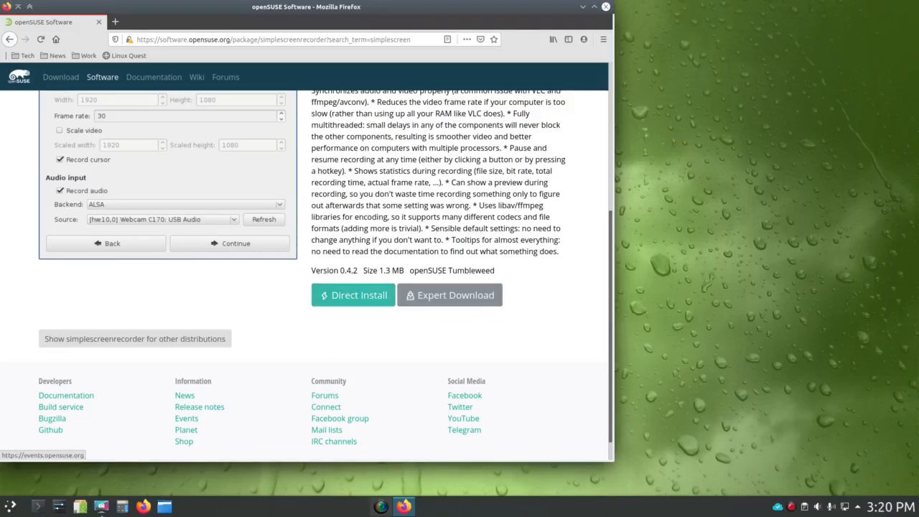
# - Close Firefox and launch YaST from the application launcher's System menu
pyautogui.click(605, 6)
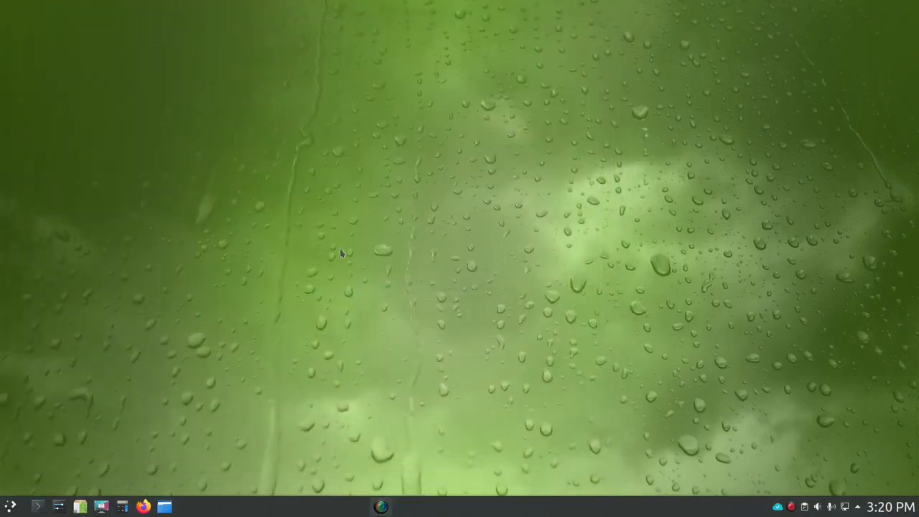
pyautogui.click(10, 505)
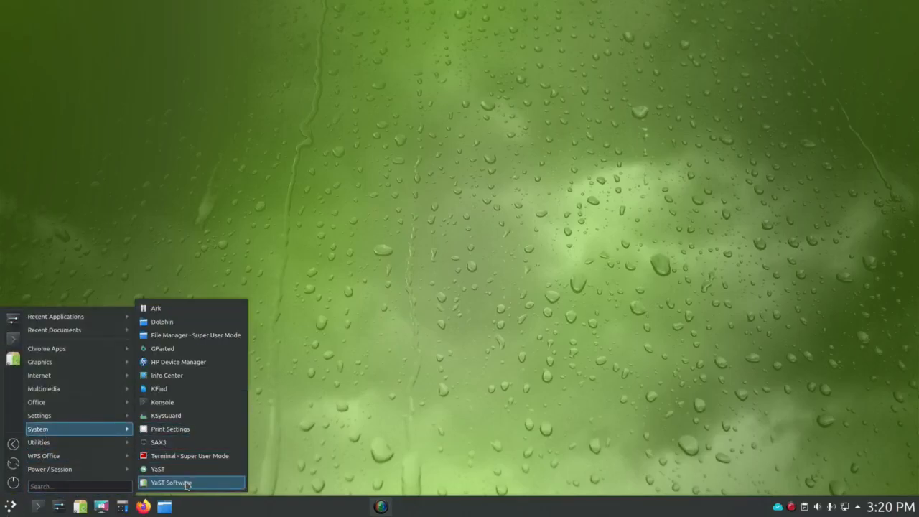
pyautogui.click(169, 483)
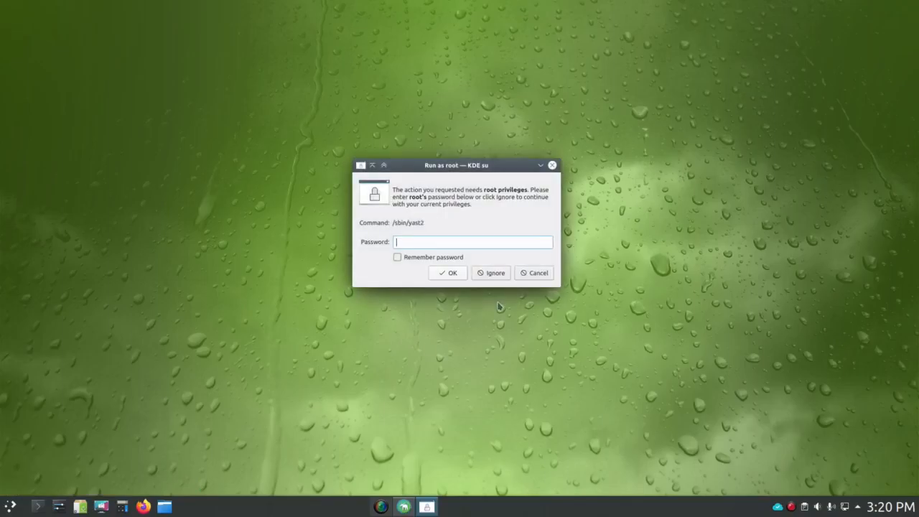
# - Authenticate YaST as root, then browse Hardware, Network Services, Miscellaneous and back to Software
pyautogui.write('password')
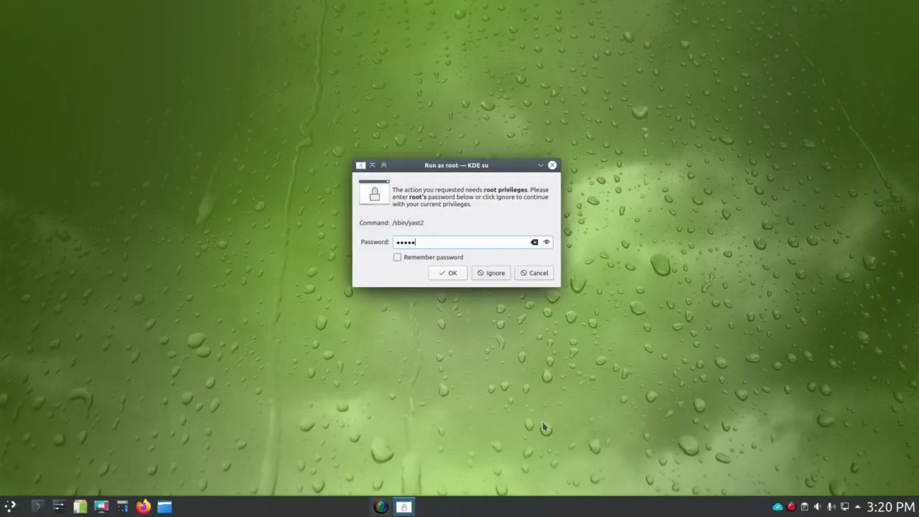
pyautogui.click(446, 272)
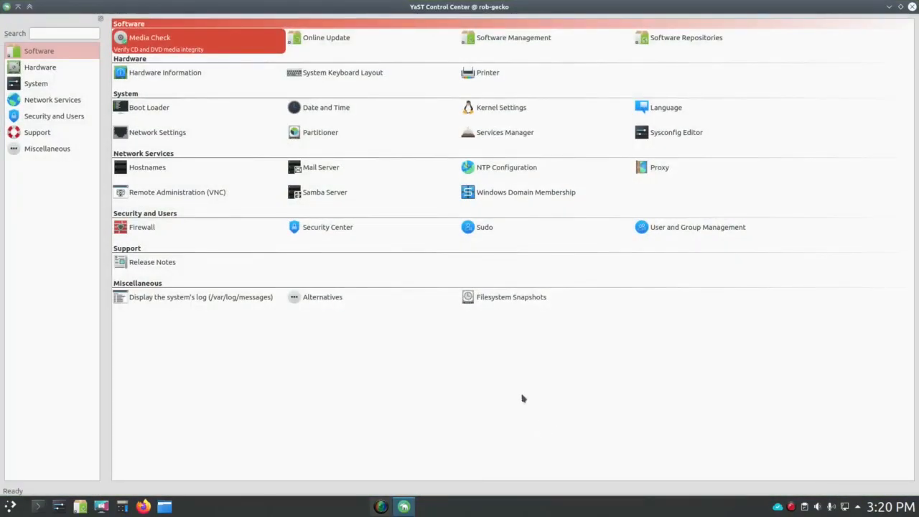
pyautogui.moveTo(64, 194)
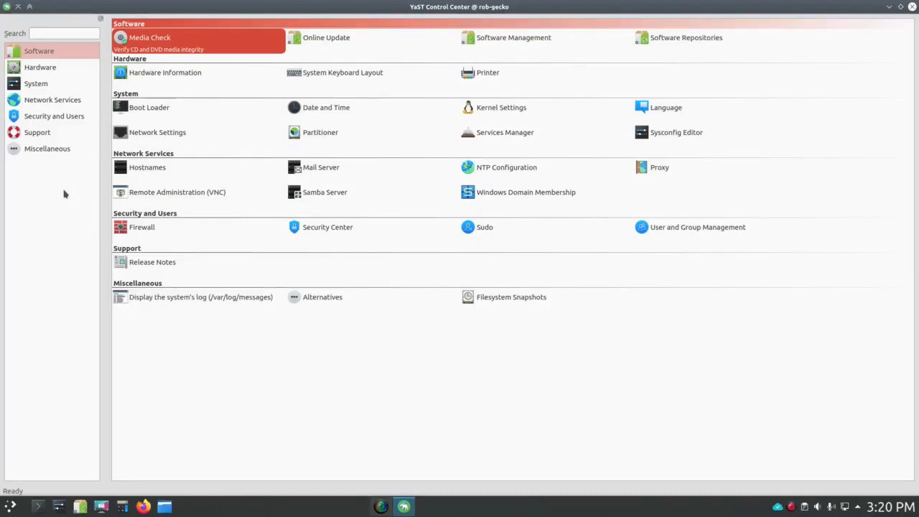
pyautogui.moveTo(60, 191)
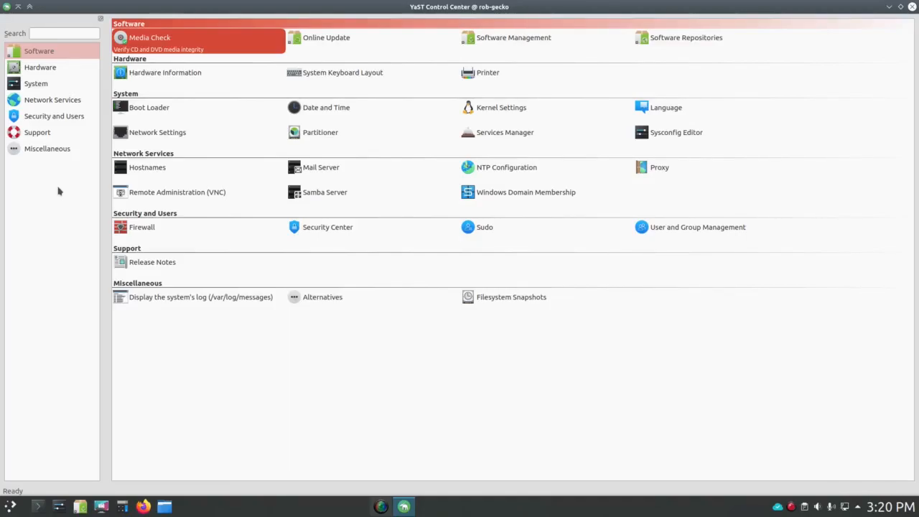
pyautogui.click(35, 67)
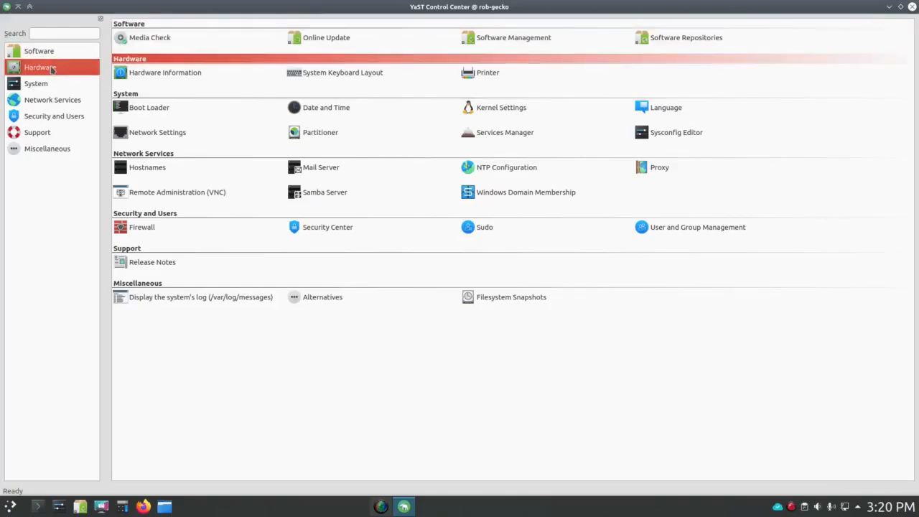
pyautogui.click(52, 99)
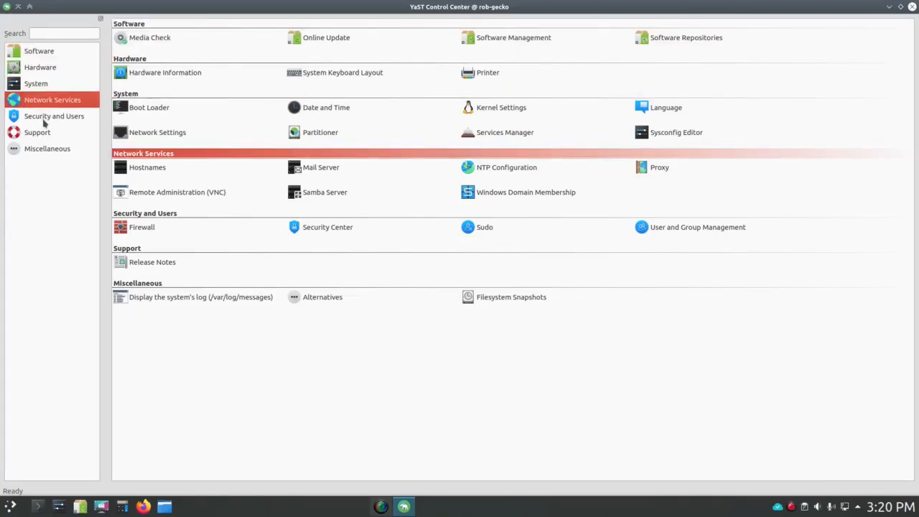
pyautogui.click(47, 148)
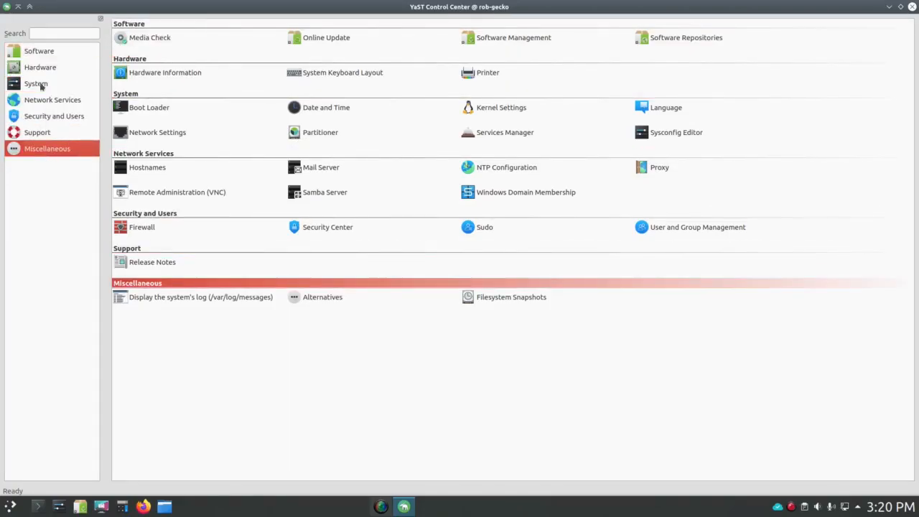
pyautogui.click(39, 51)
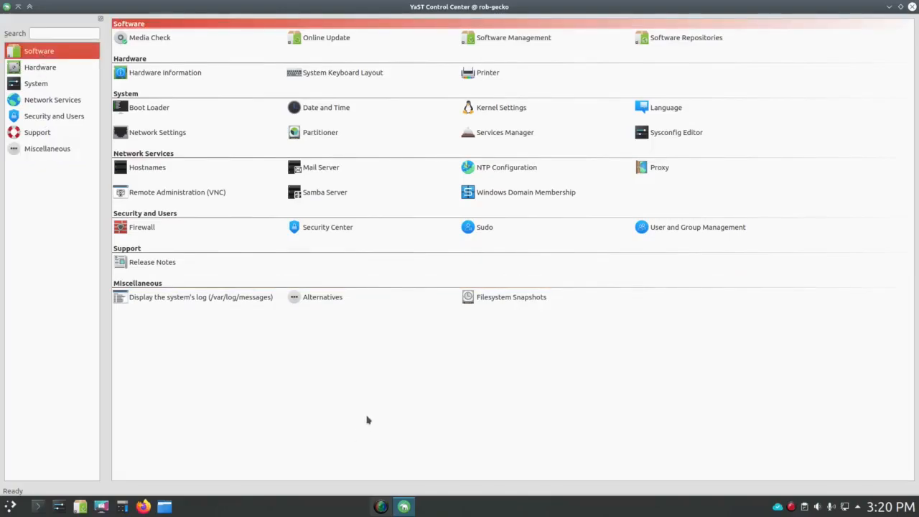
pyautogui.moveTo(387, 384)
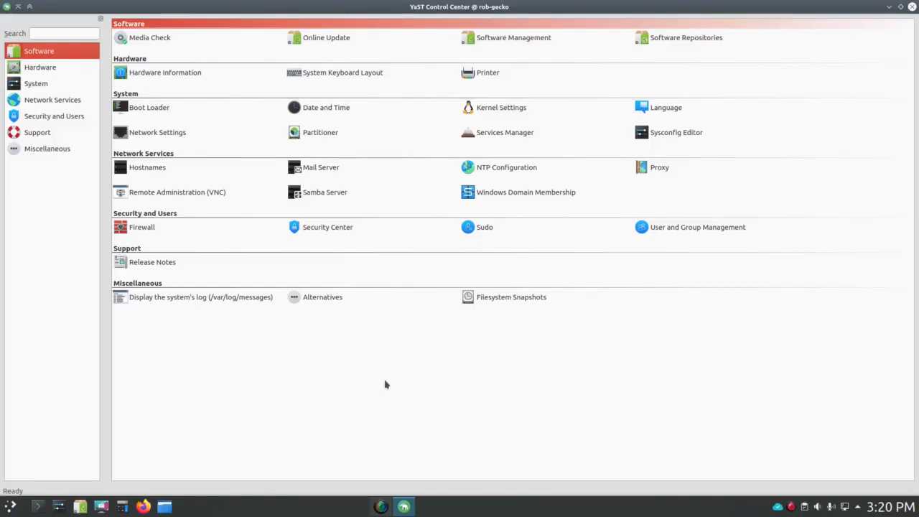
pyautogui.moveTo(484, 79)
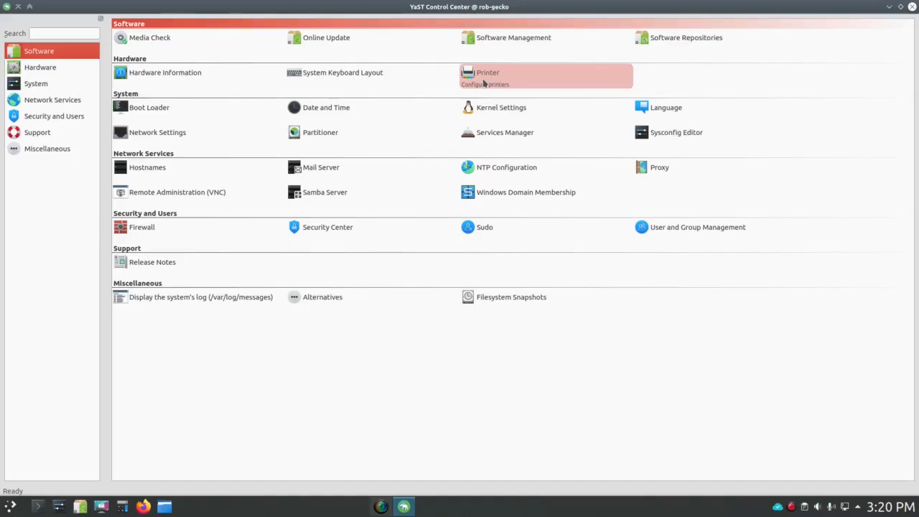
pyautogui.moveTo(490, 107)
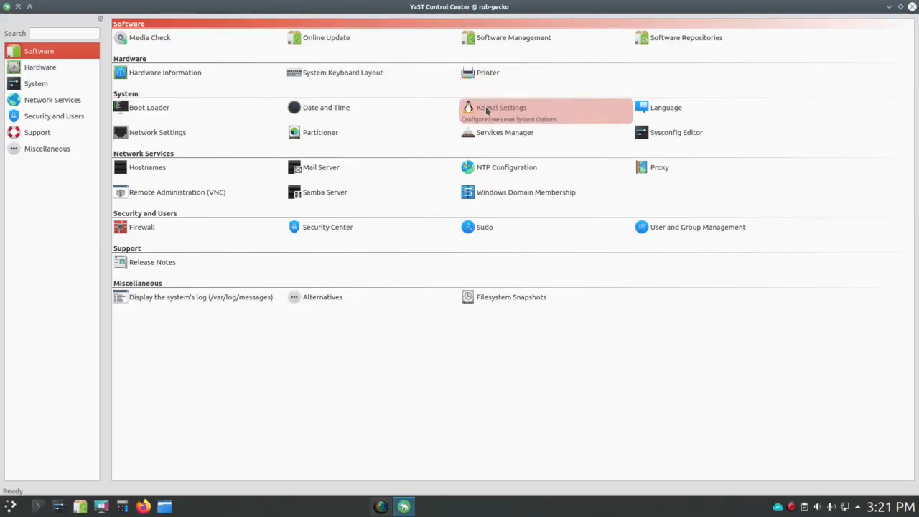
pyautogui.moveTo(328, 132)
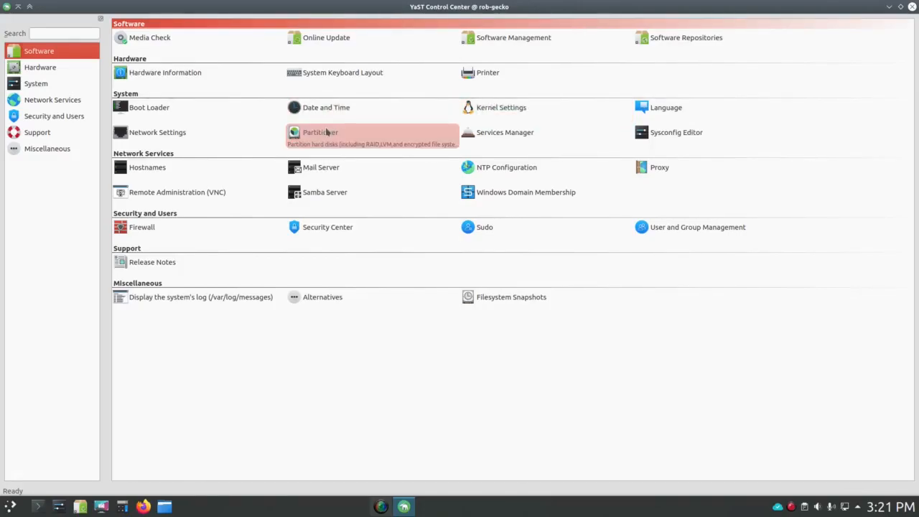
pyautogui.moveTo(666, 135)
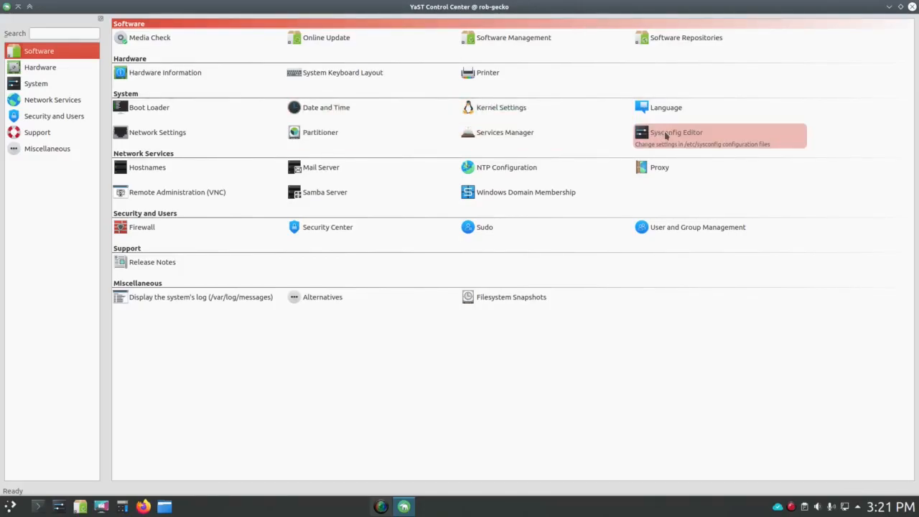
pyautogui.moveTo(149, 107)
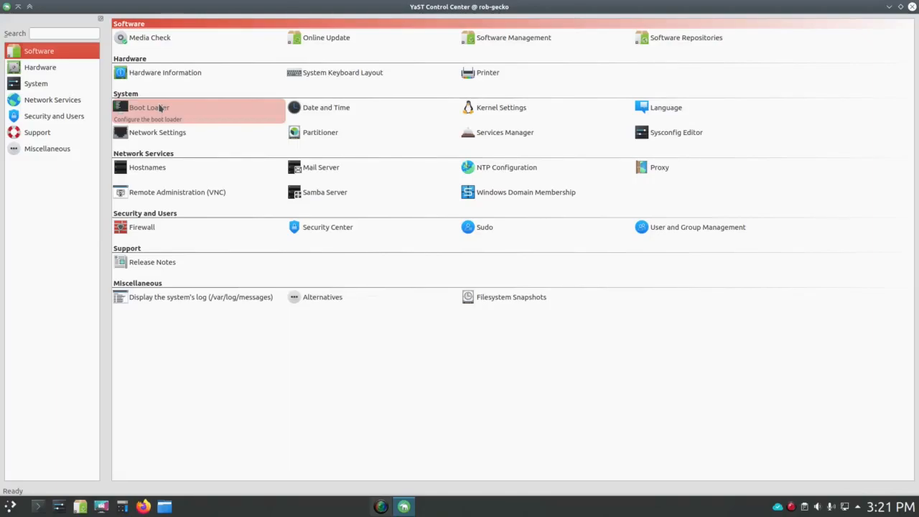
pyautogui.moveTo(152, 263)
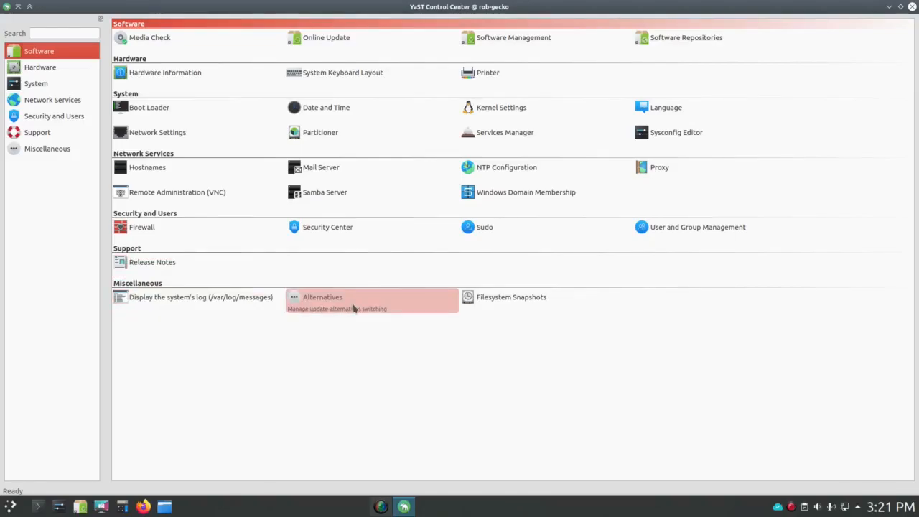
pyautogui.moveTo(563, 299)
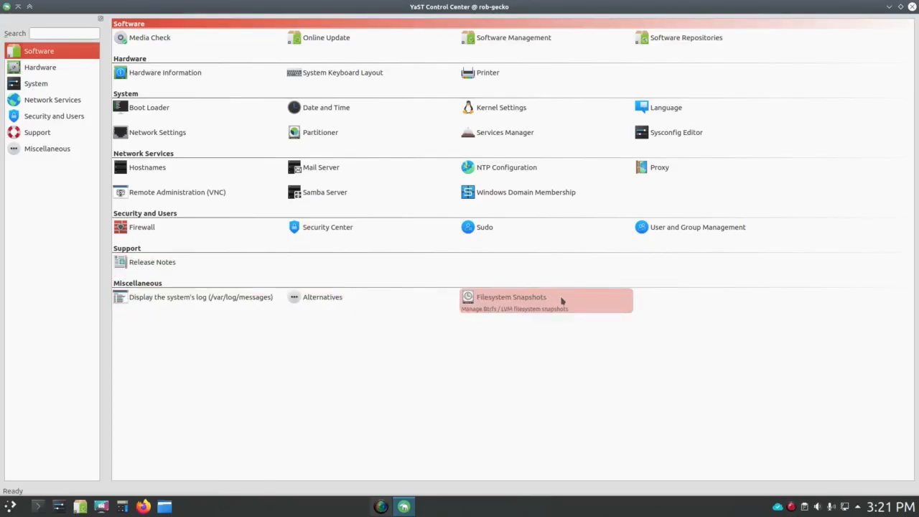
pyautogui.moveTo(571, 301)
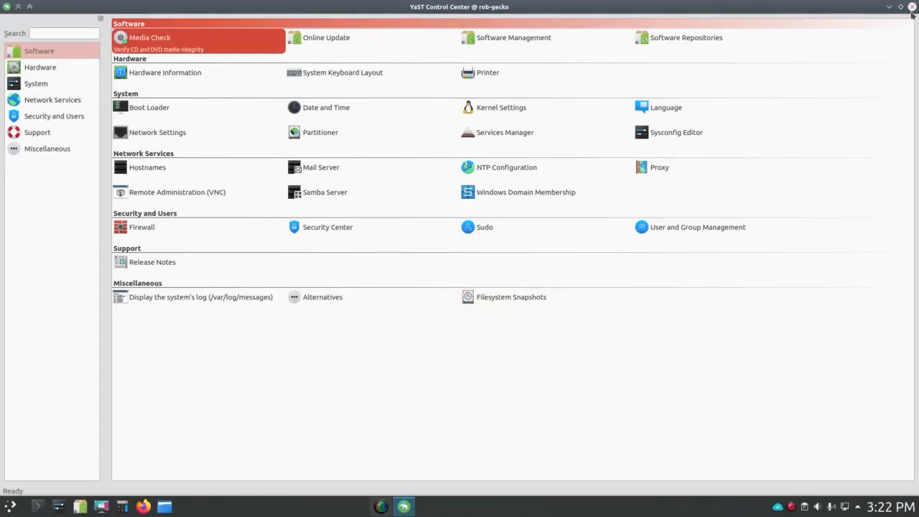
pyautogui.moveTo(400, 389)
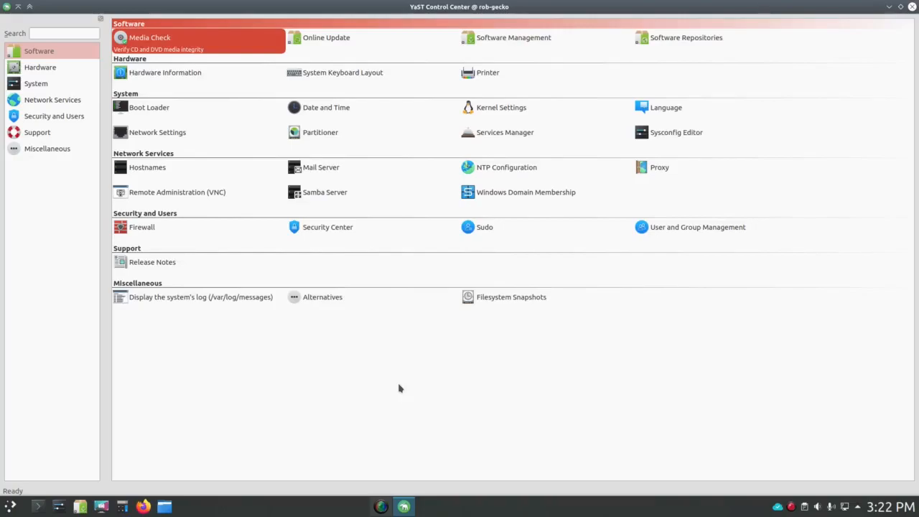